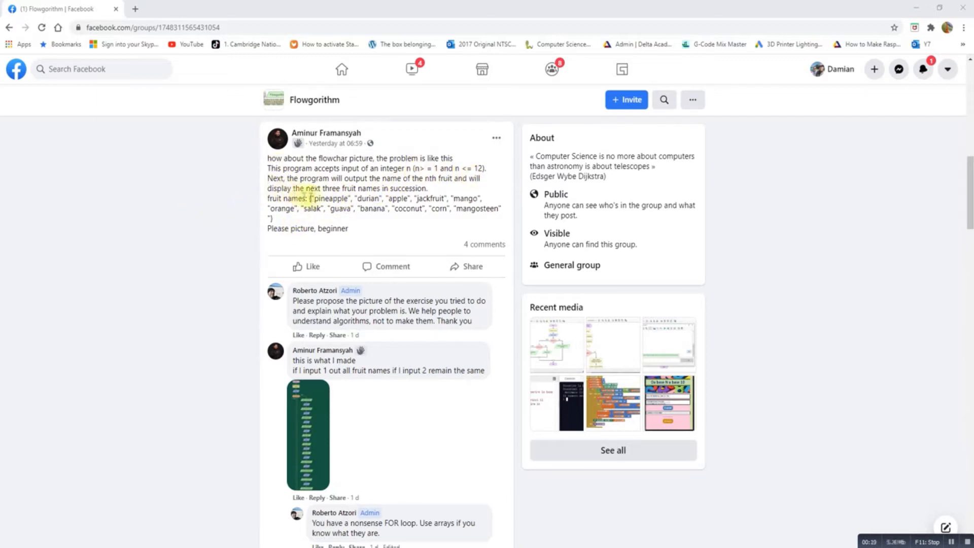
# Step: Scroll through the fruits flowchart, show Variable Watch and start a step-by-step run
pyautogui.moveTo(310, 198); pyautogui.dragTo(497, 208)
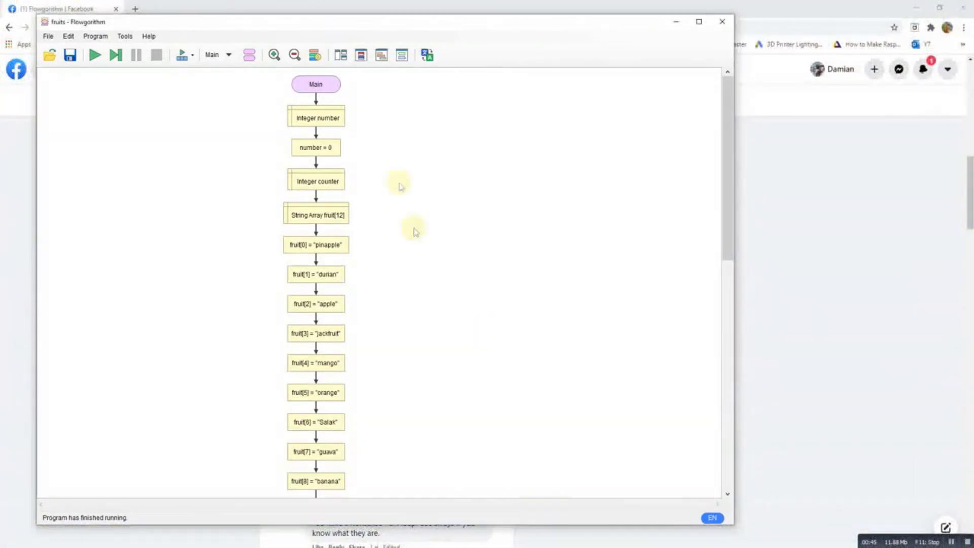
pyautogui.moveTo(371, 148)
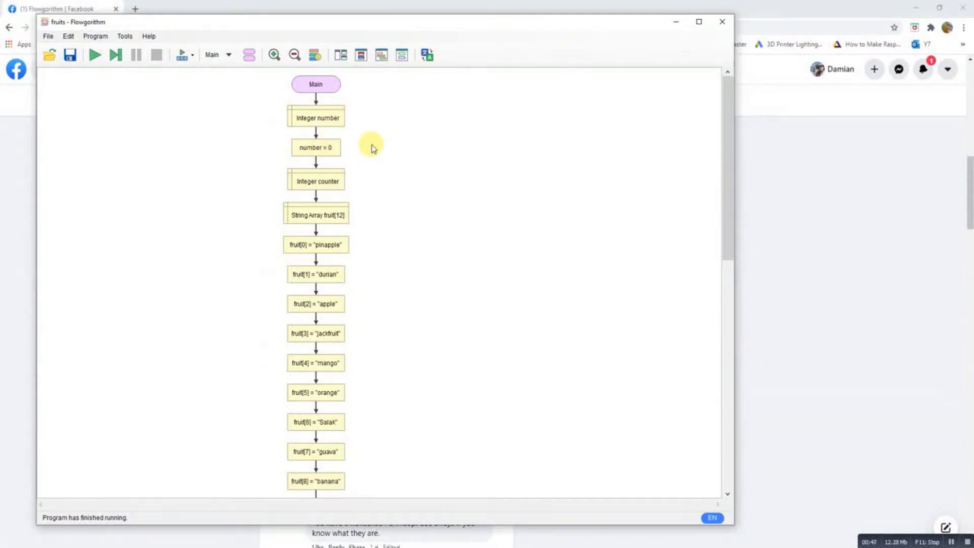
pyautogui.scroll(-3)
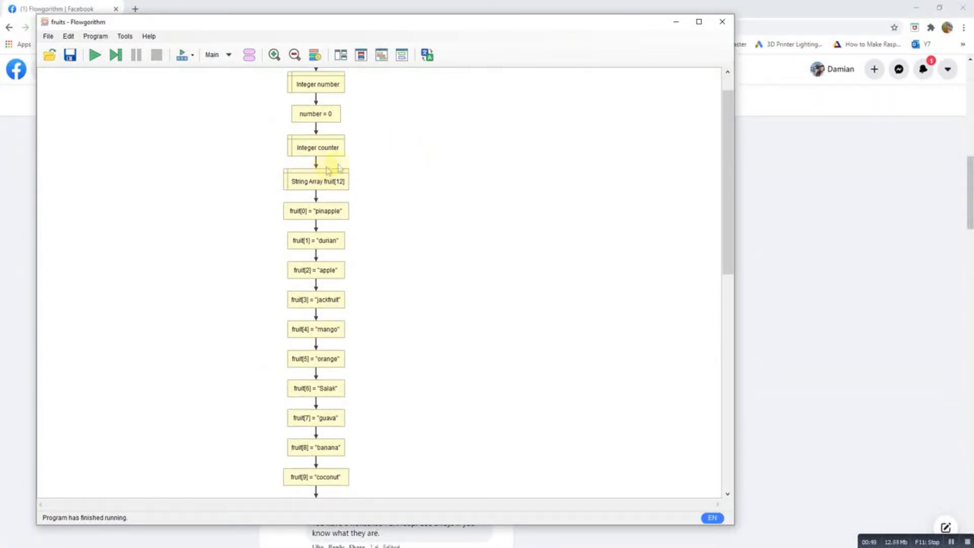
pyautogui.scroll(-3)
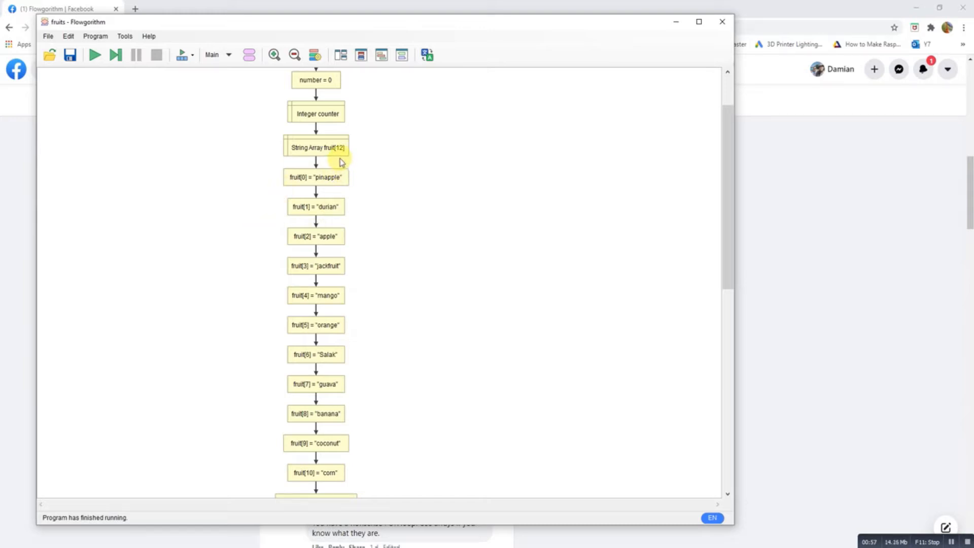
pyautogui.moveTo(321, 155)
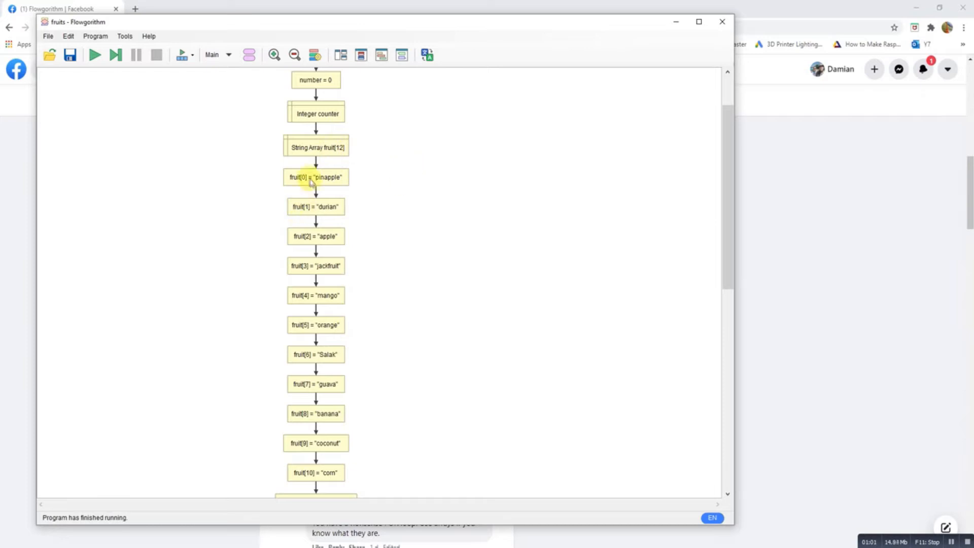
pyautogui.moveTo(416, 280)
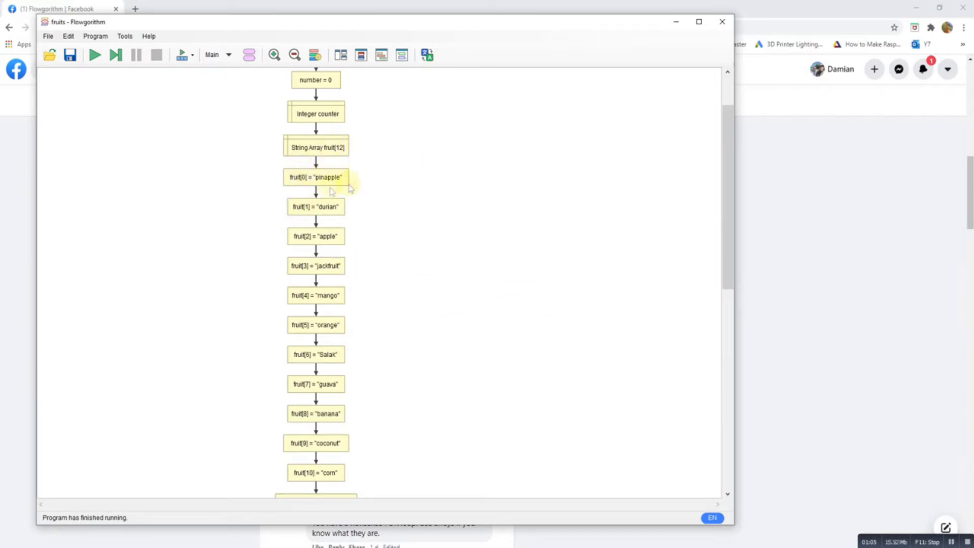
pyautogui.moveTo(439, 181)
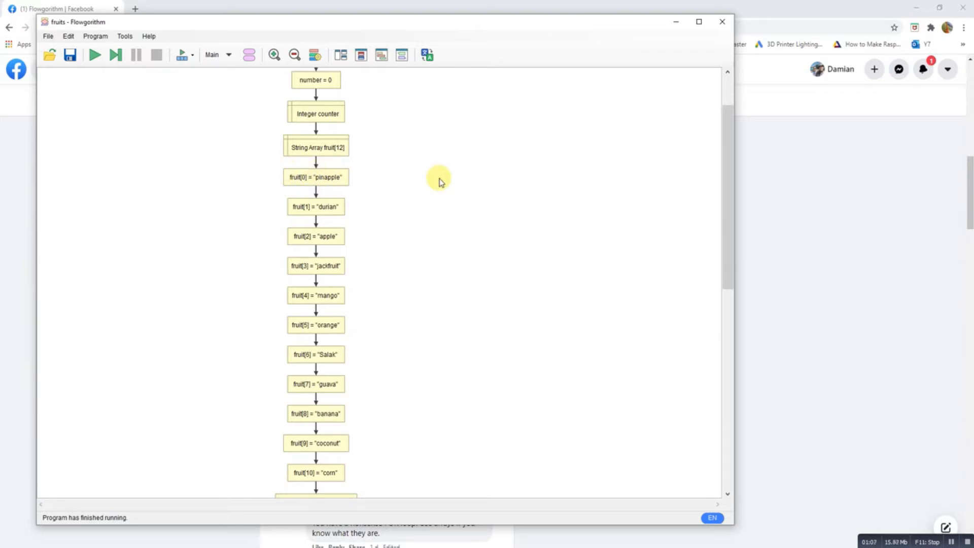
pyautogui.scroll(-3)
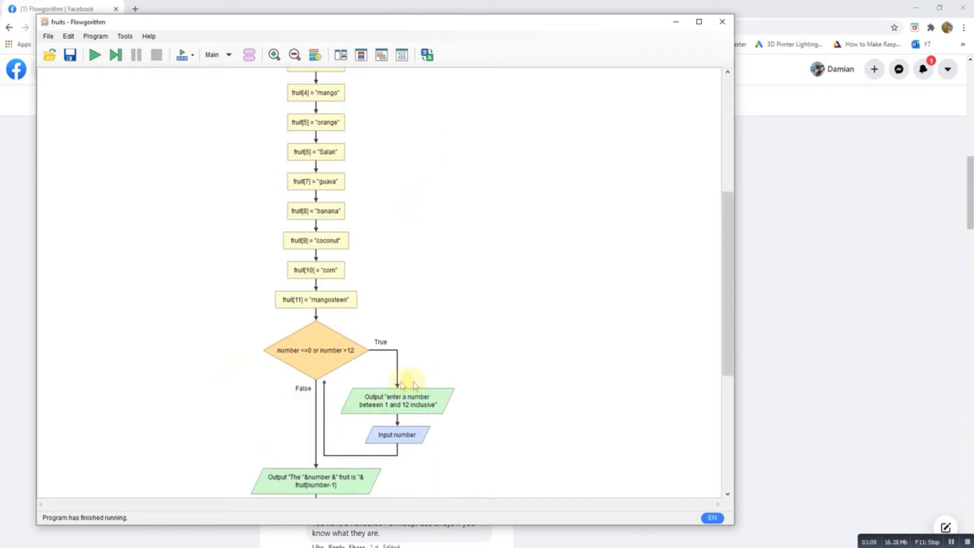
pyautogui.moveTo(383, 363)
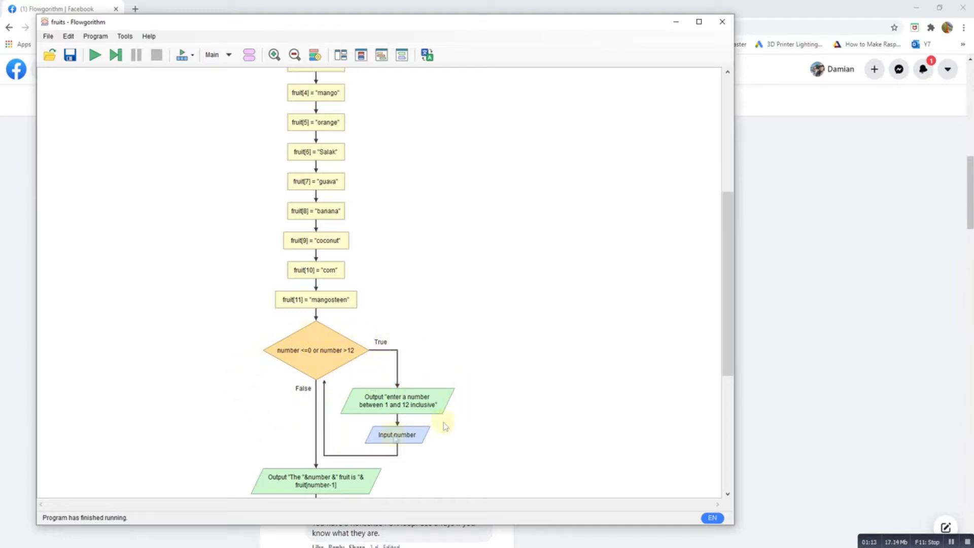
pyautogui.moveTo(347, 359)
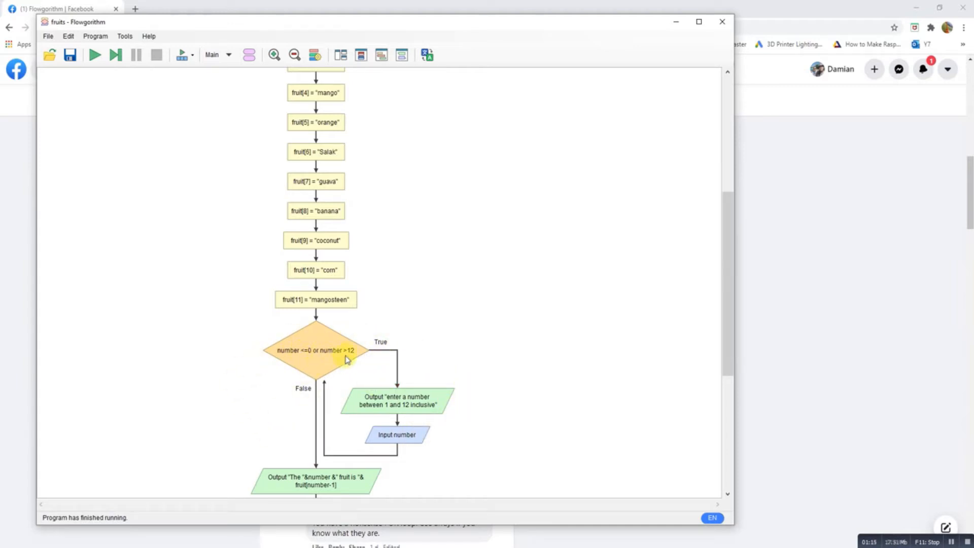
pyautogui.moveTo(366, 357)
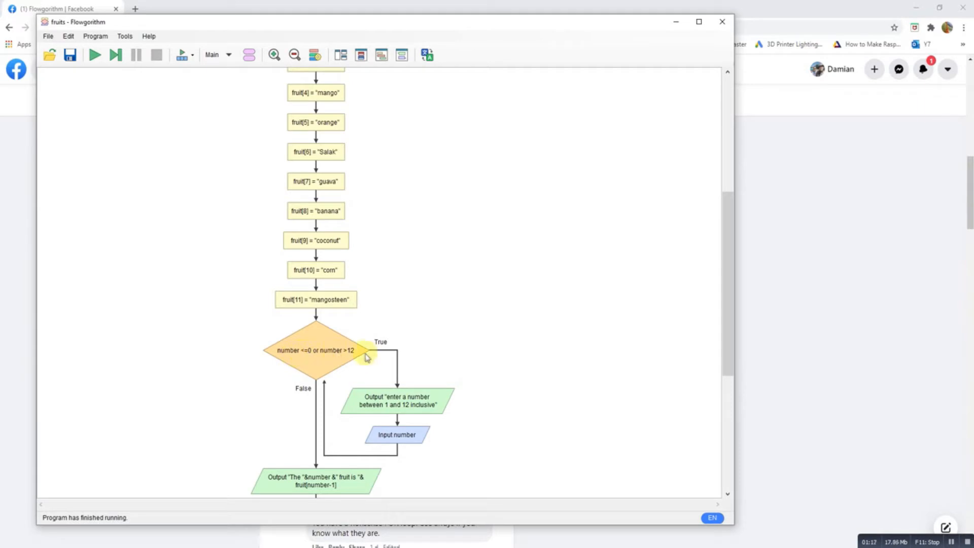
pyautogui.moveTo(313, 353)
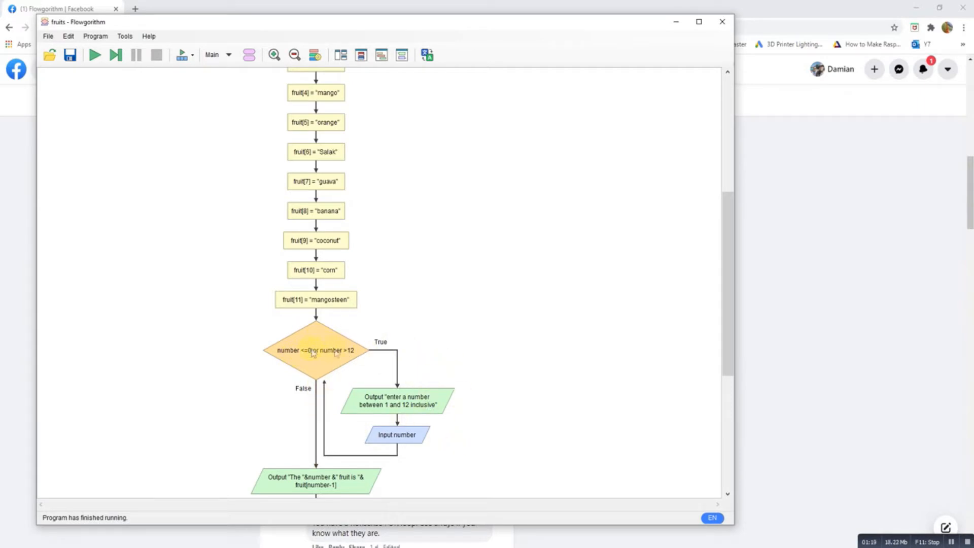
pyautogui.scroll(-3)
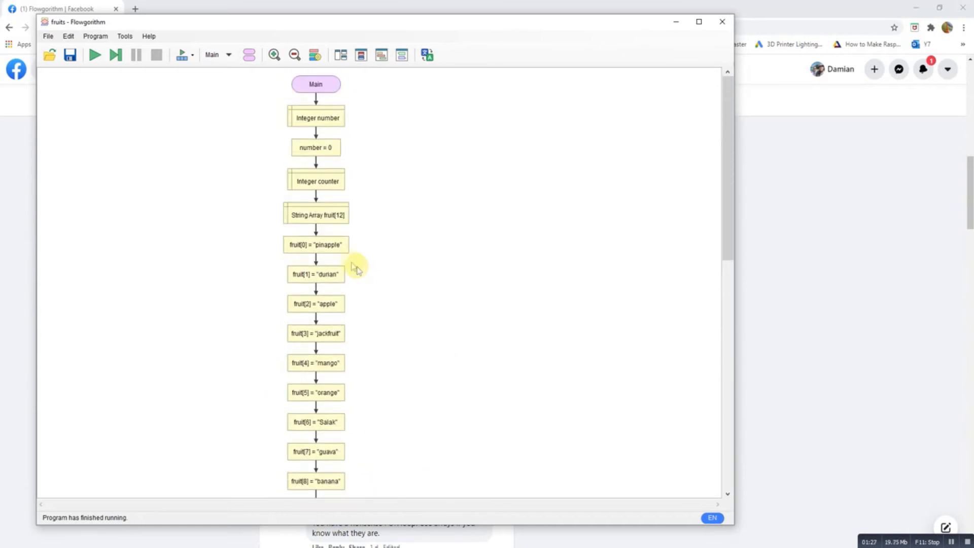
pyautogui.moveTo(318, 316)
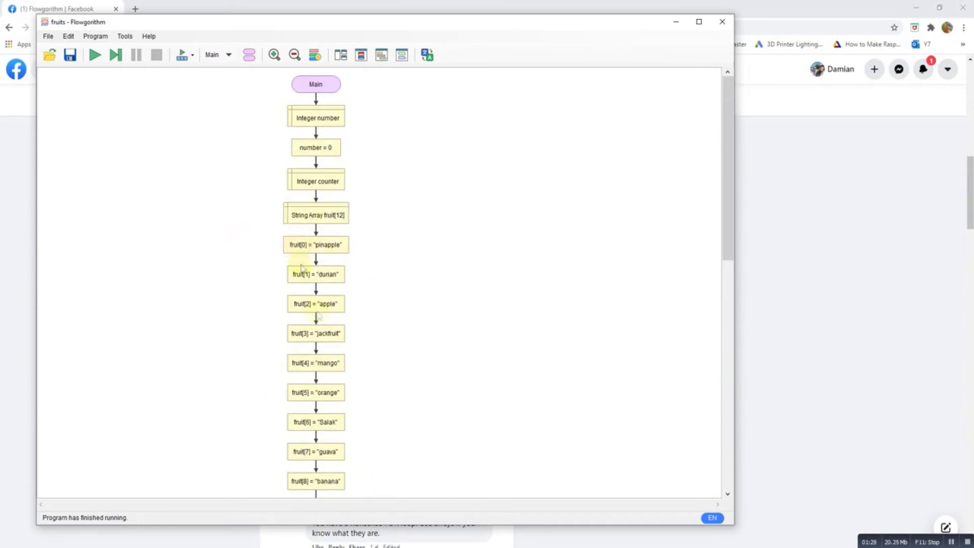
pyautogui.moveTo(553, 276)
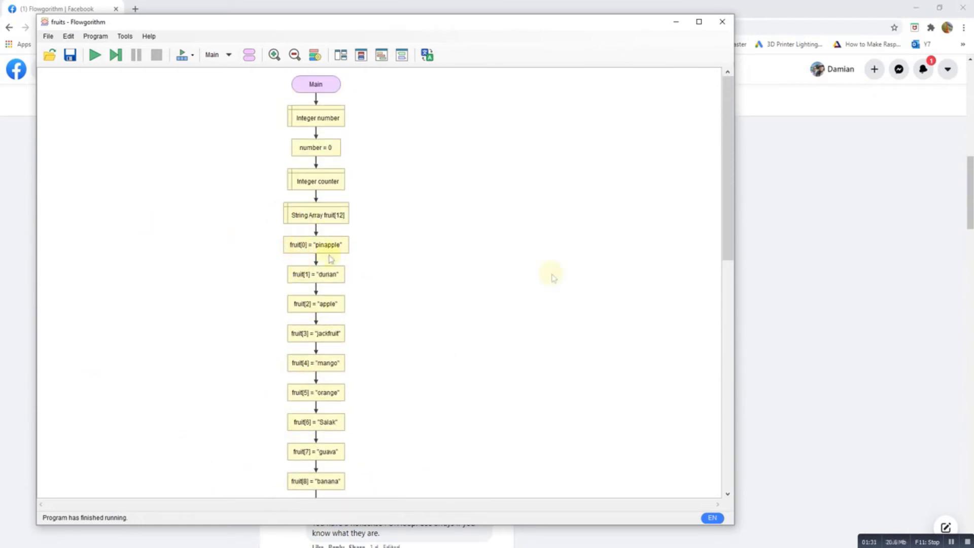
pyautogui.scroll(-3)
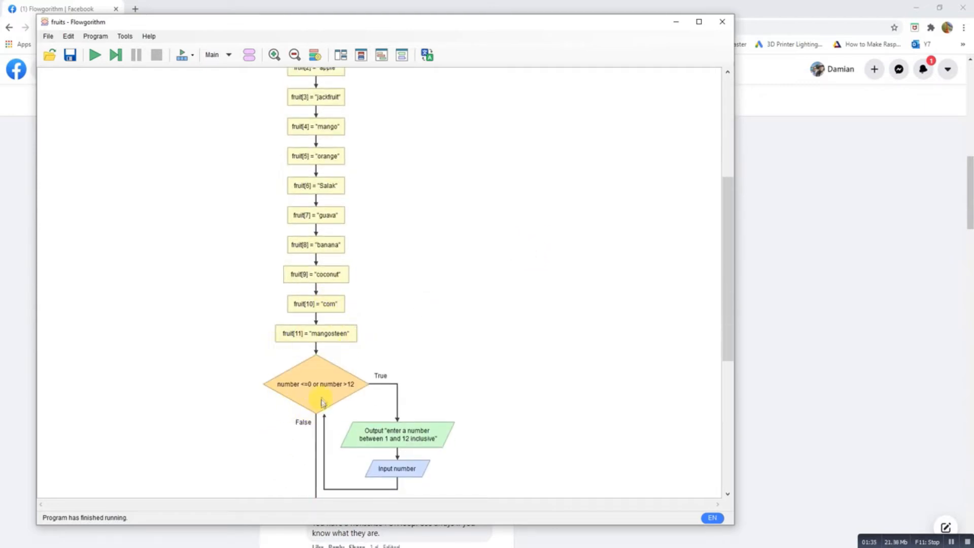
pyautogui.moveTo(316, 398)
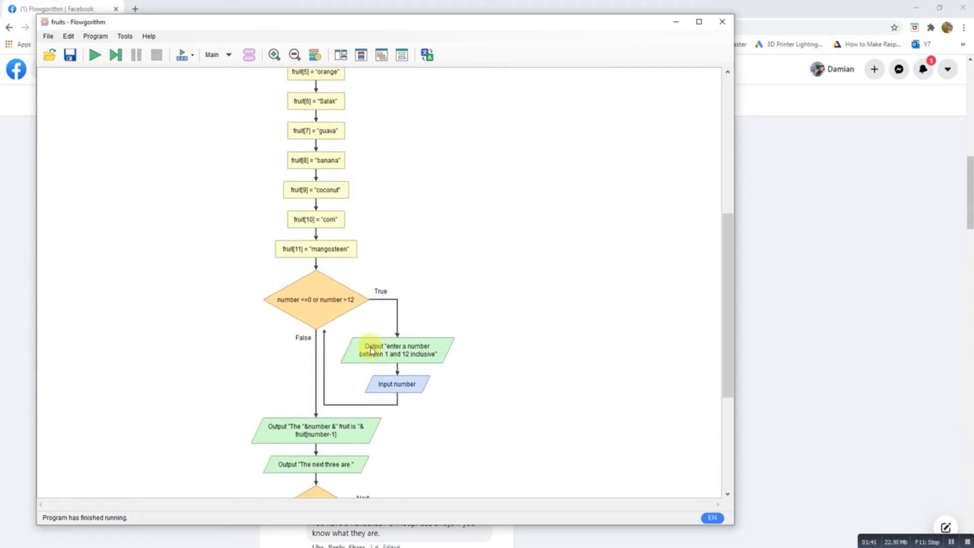
pyautogui.scroll(-3)
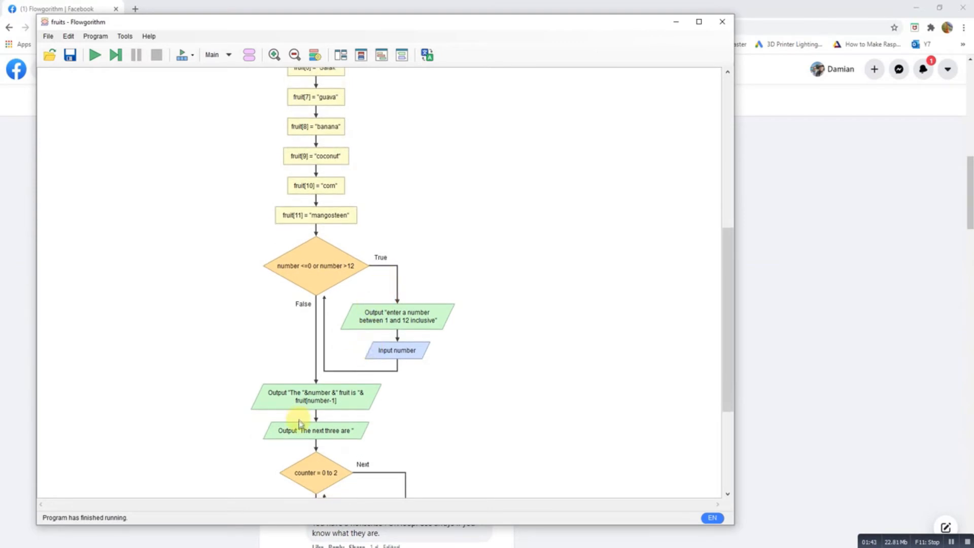
pyautogui.scroll(-3)
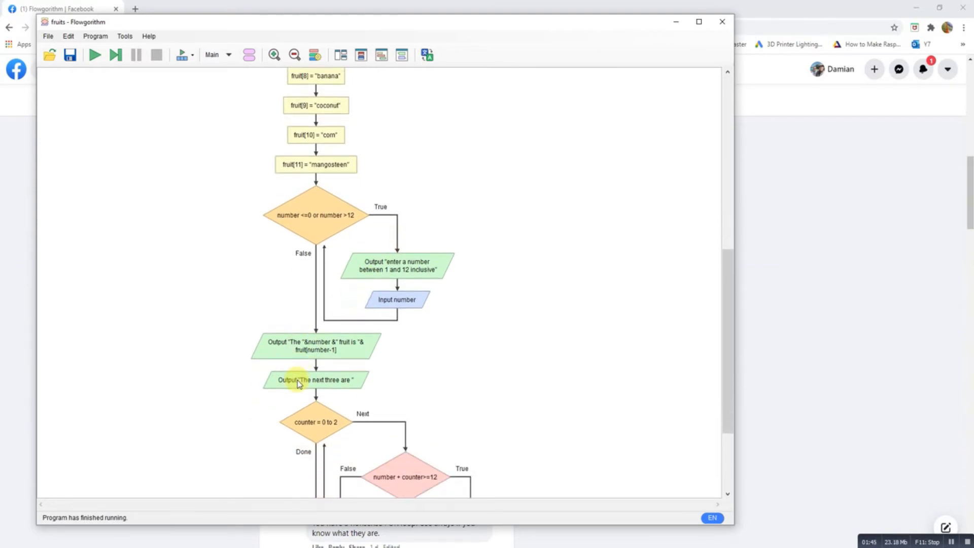
pyautogui.scroll(-3)
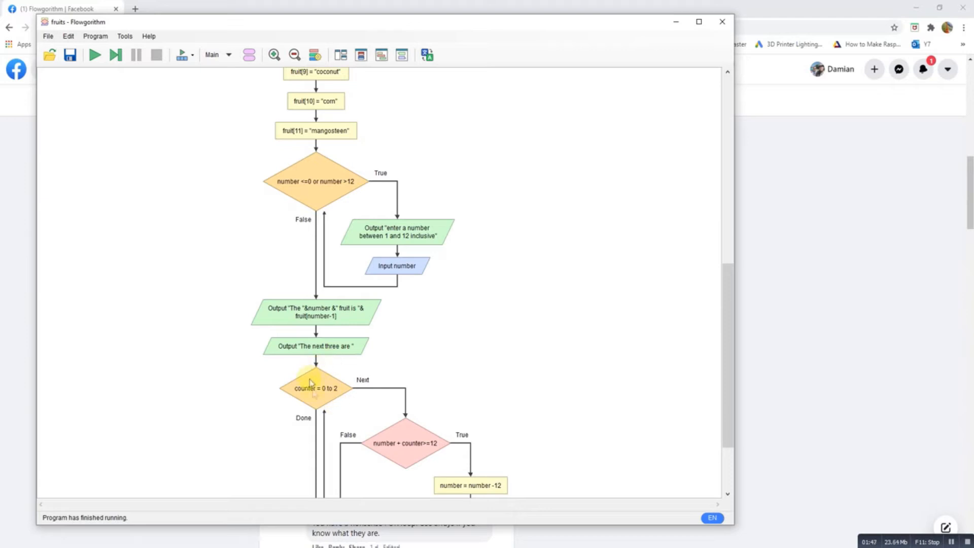
pyautogui.moveTo(328, 366)
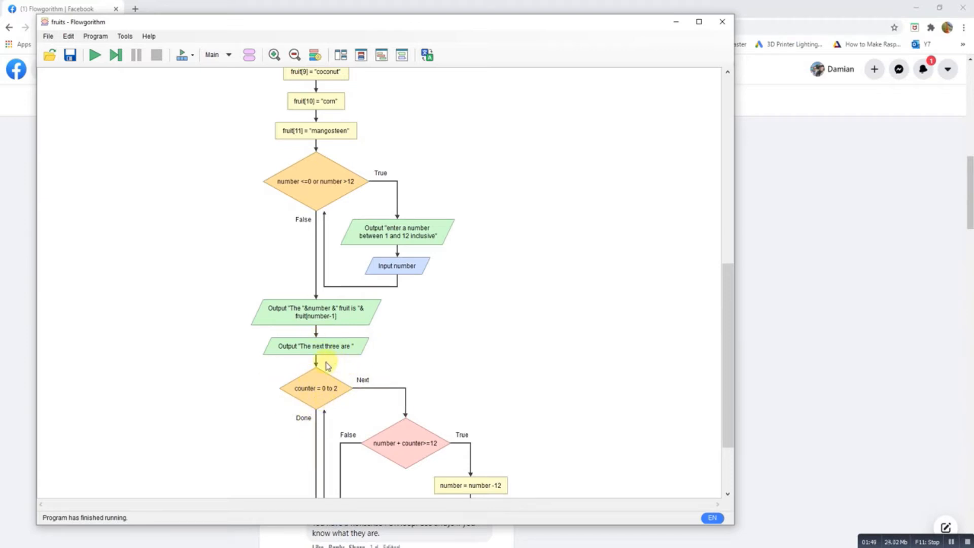
pyautogui.moveTo(331, 365)
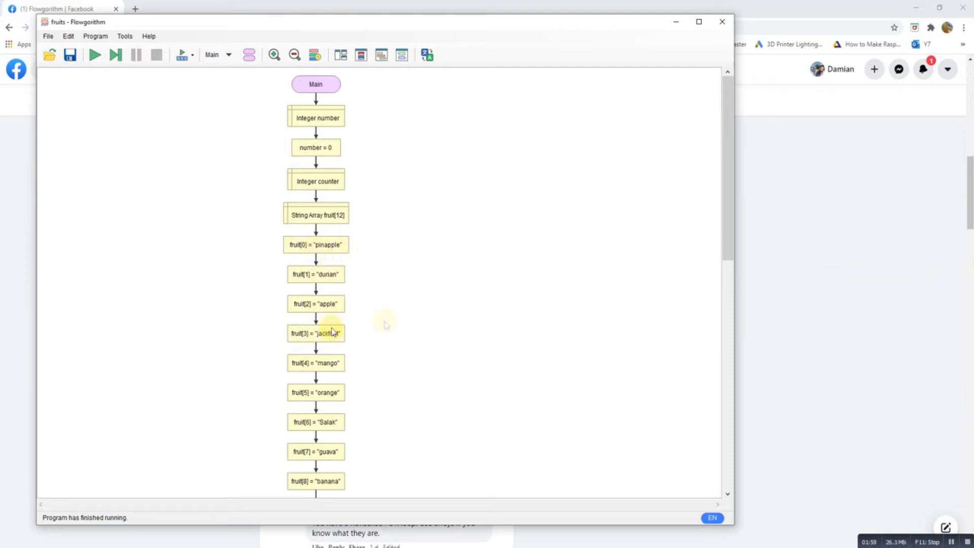
pyautogui.scroll(-3)
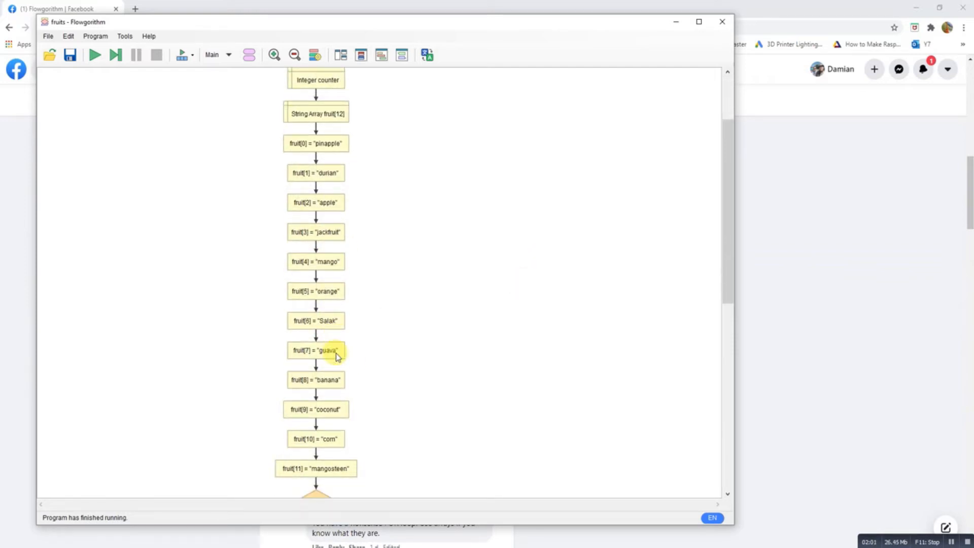
pyautogui.scroll(-3)
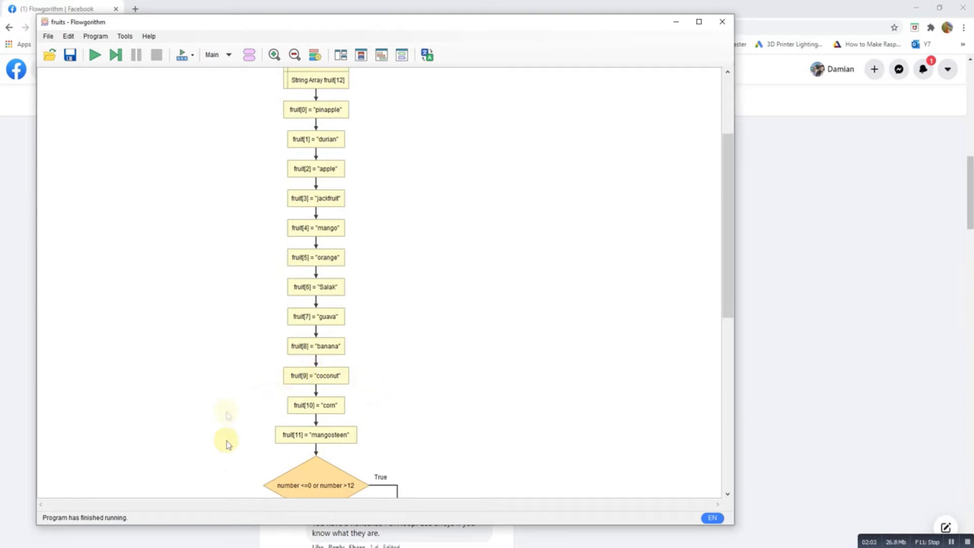
pyautogui.moveTo(279, 371)
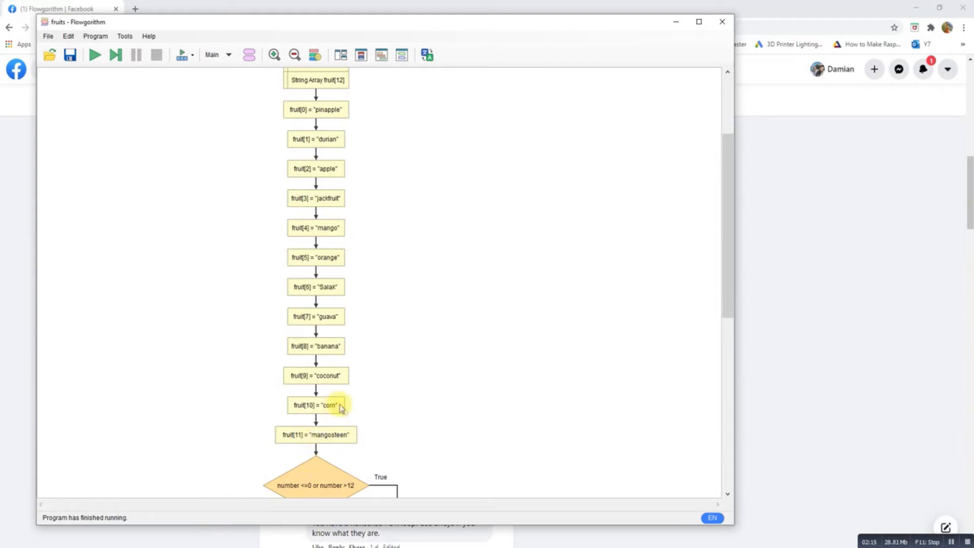
pyautogui.moveTo(327, 446)
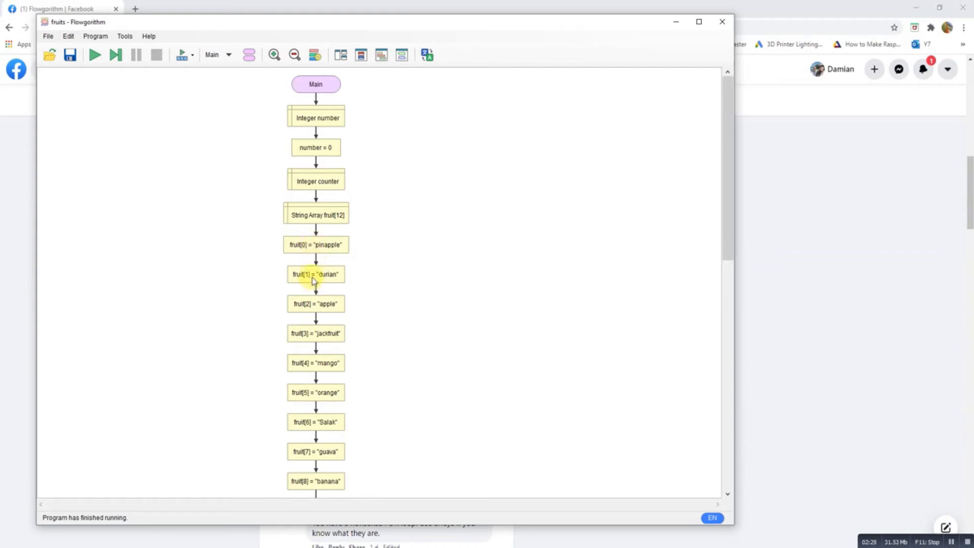
pyautogui.scroll(-3)
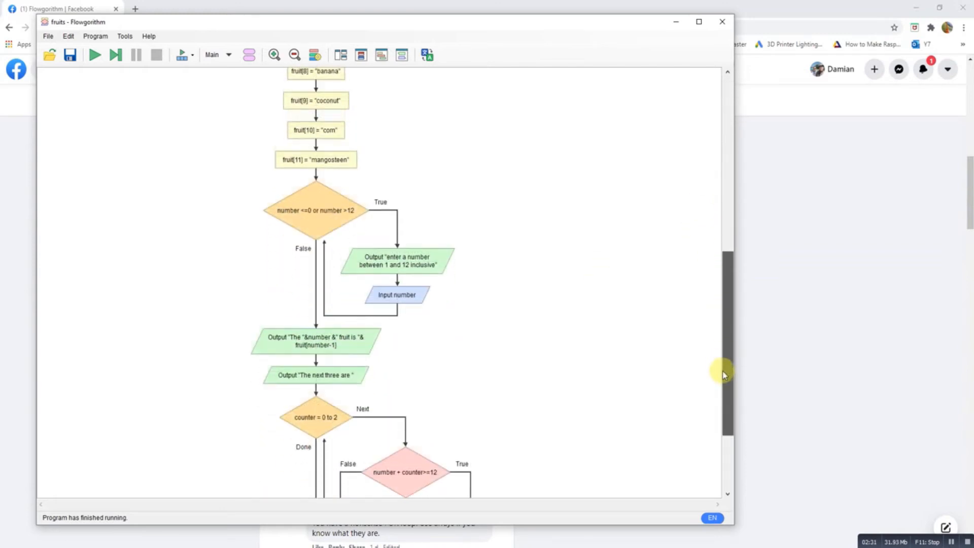
pyautogui.scroll(-3)
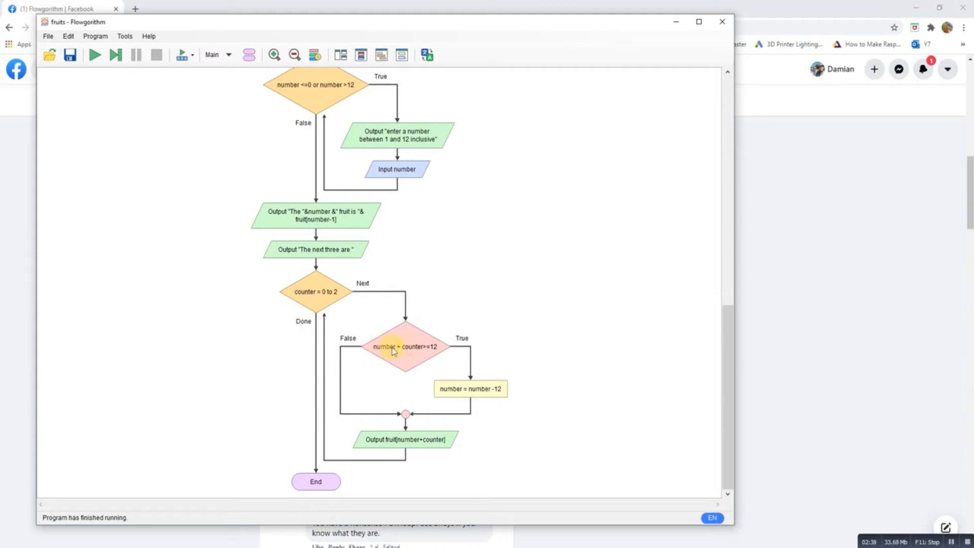
pyautogui.moveTo(433, 363)
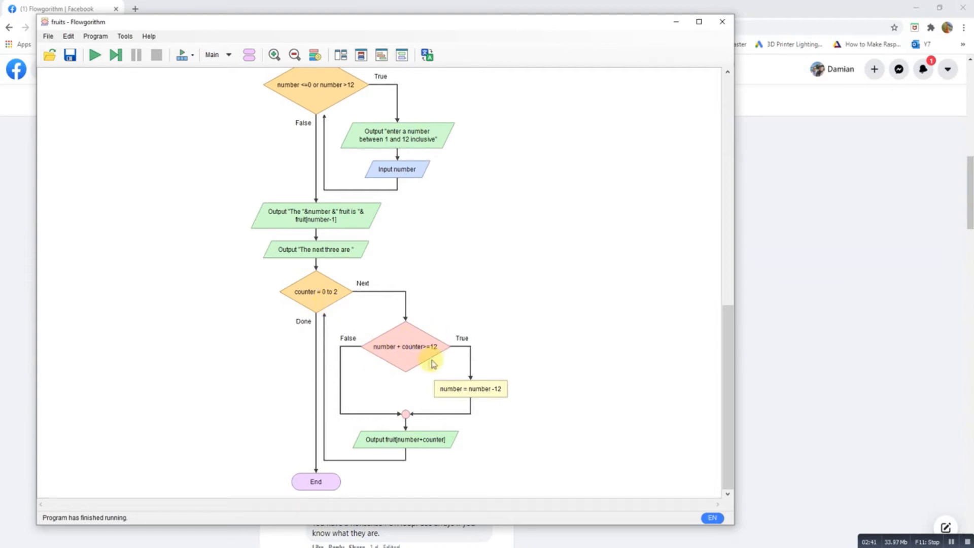
pyautogui.moveTo(444, 363)
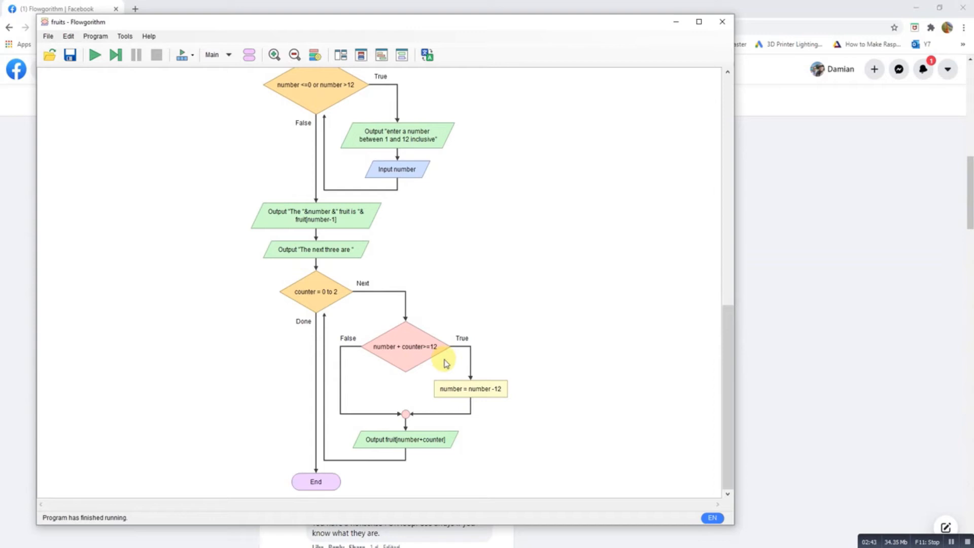
pyautogui.moveTo(400, 364)
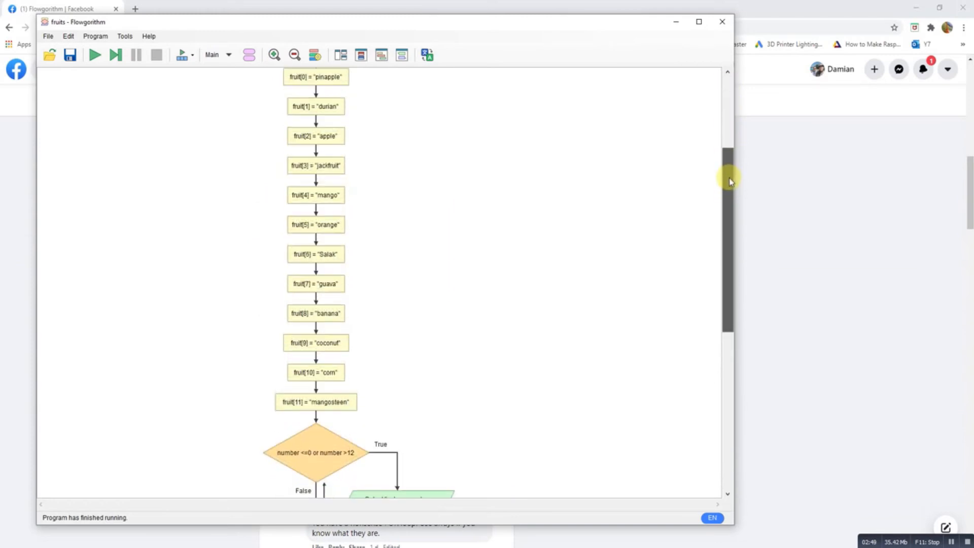
pyautogui.moveTo(763, 241)
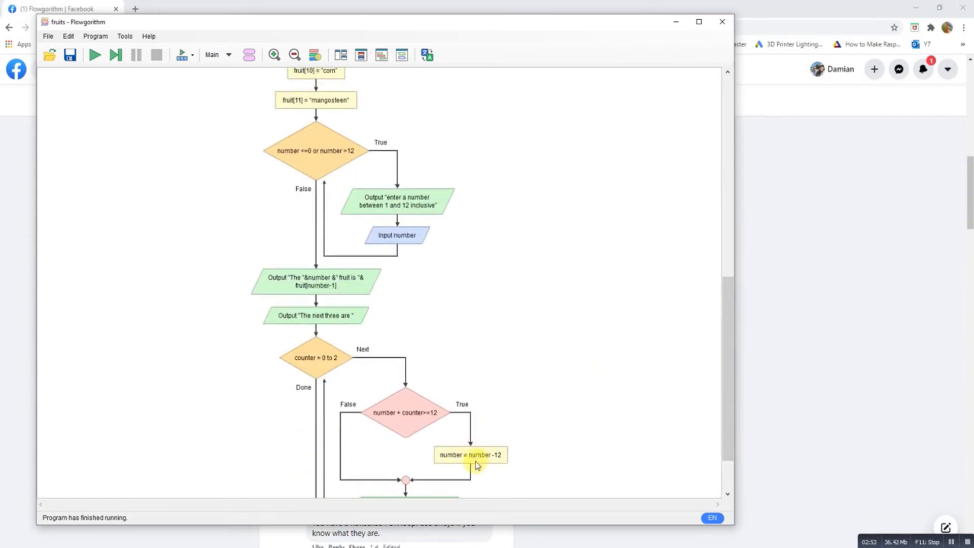
pyautogui.scroll(-3)
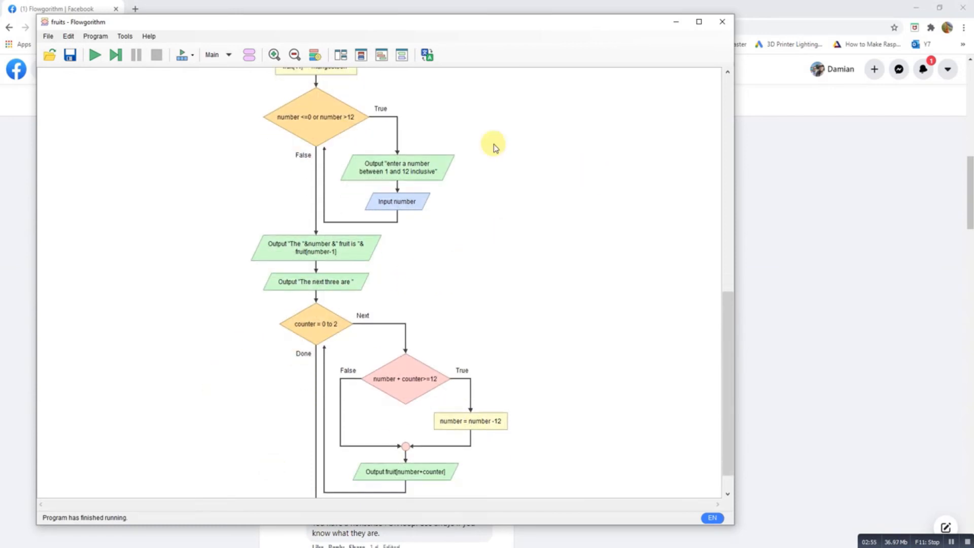
pyautogui.scroll(-3)
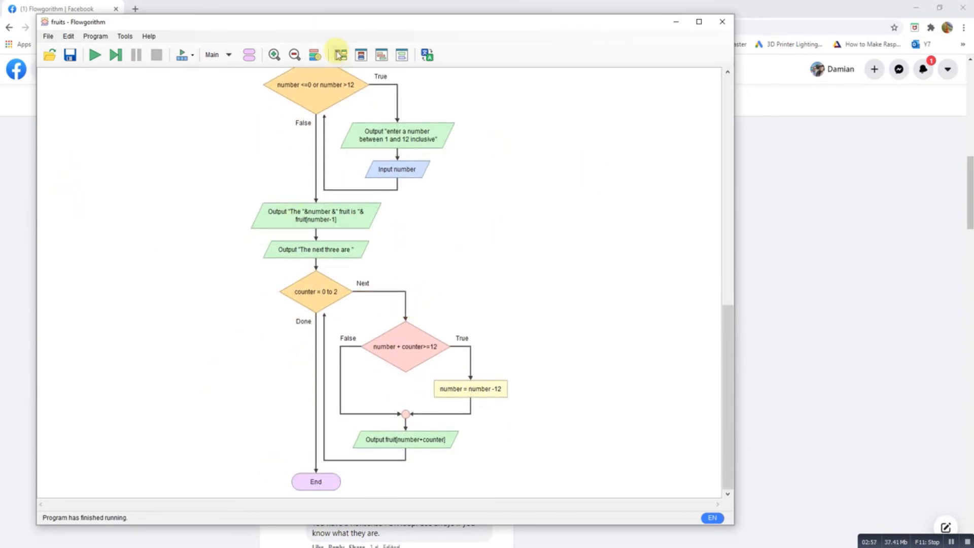
pyautogui.click(336, 55)
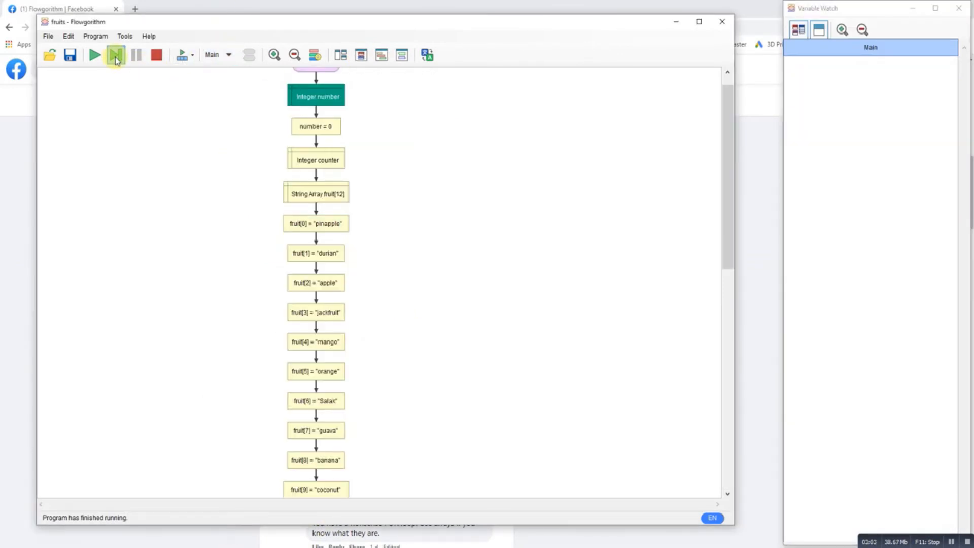
pyautogui.click(116, 55)
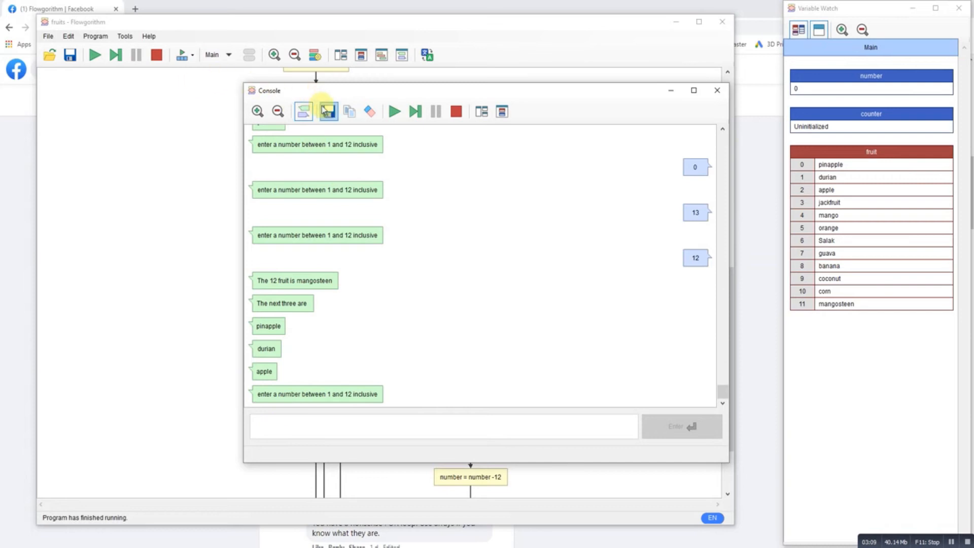
# Step: Answer the number prompt with 0 and 13, both rejected, then 1, which is accepted
pyautogui.click(327, 111)
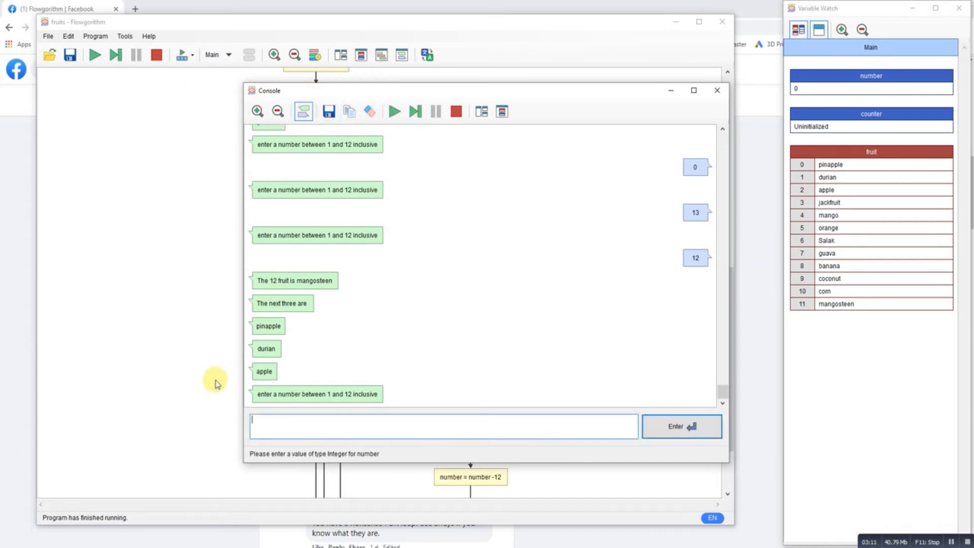
pyautogui.write('0')
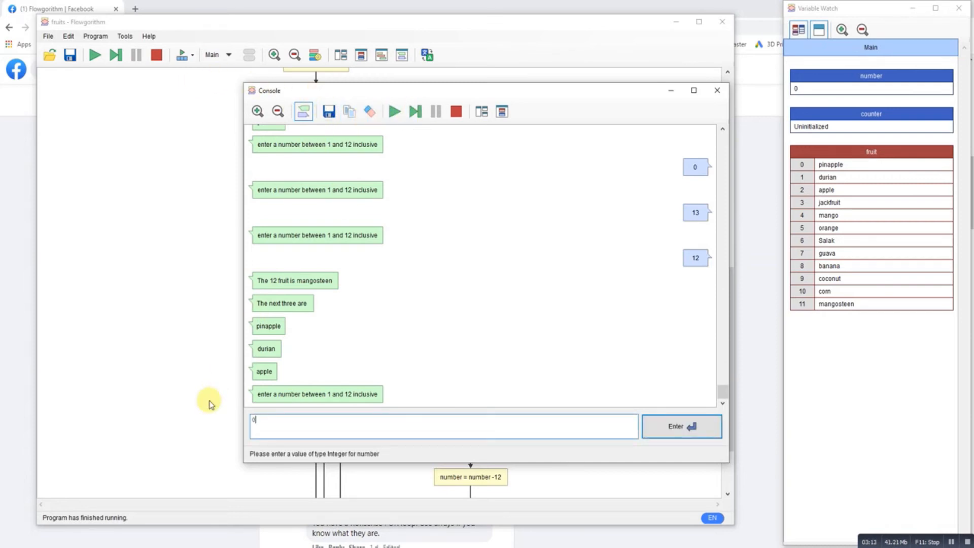
pyautogui.click(415, 112)
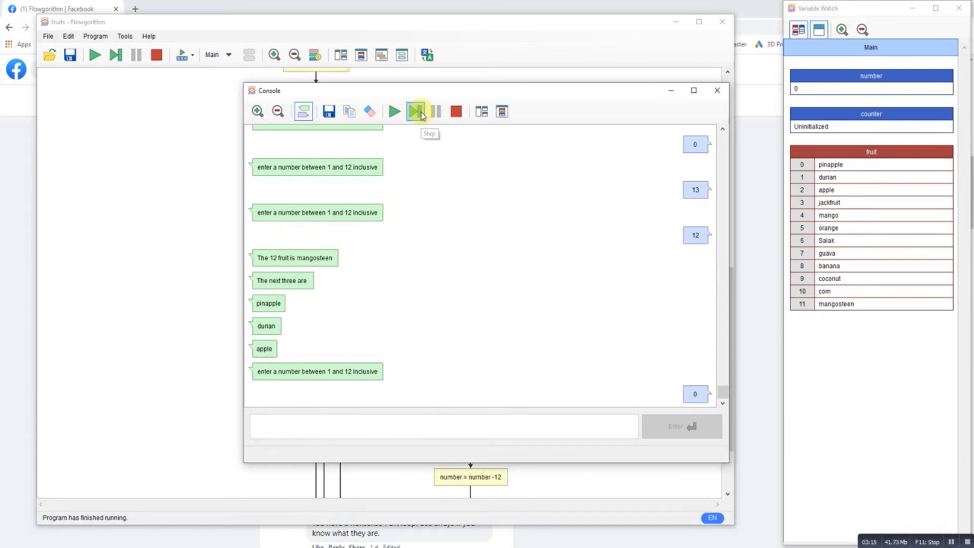
pyautogui.click(415, 112)
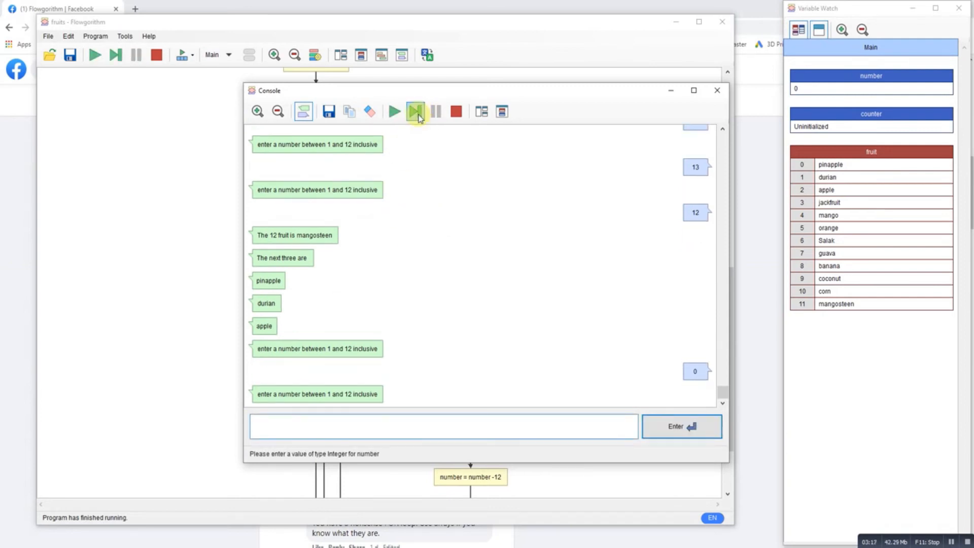
pyautogui.click(414, 112)
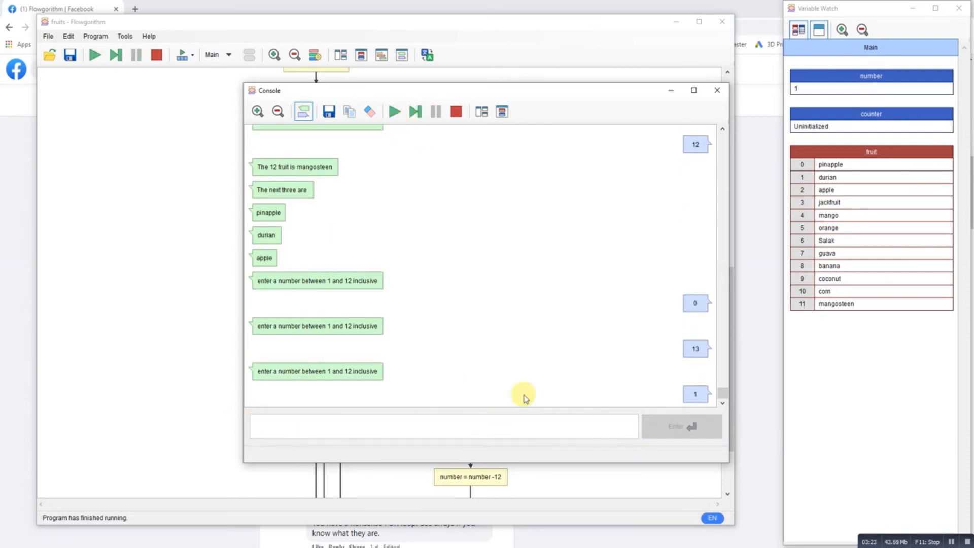
pyautogui.moveTo(359, 89)
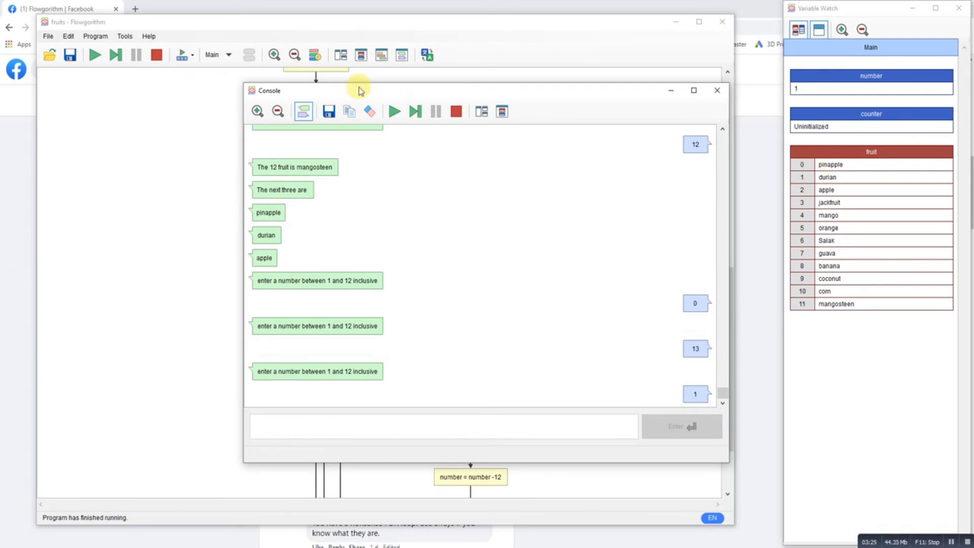
pyautogui.click(414, 112)
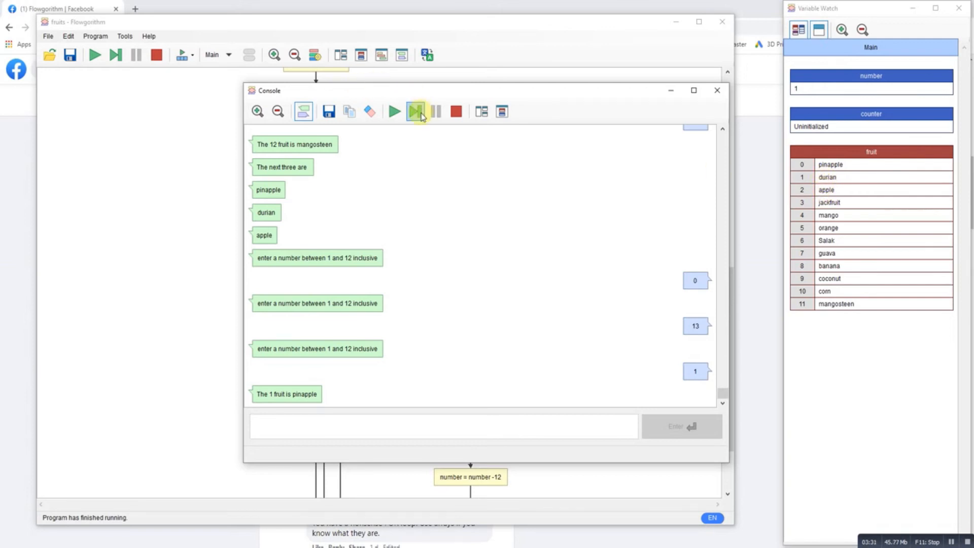
# Step: Step on to print 'The 1 fruit is pinapple', then durian and apple
pyautogui.click(415, 111)
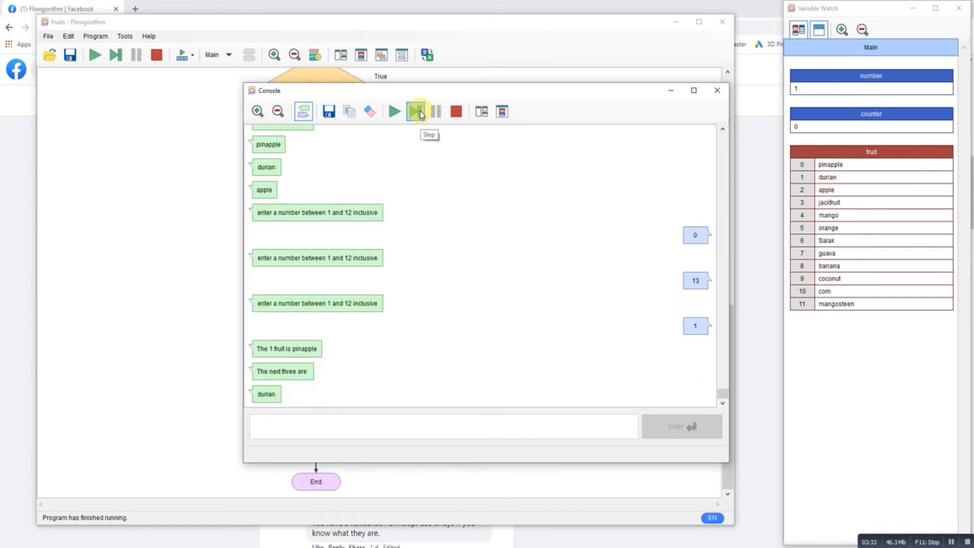
pyautogui.click(415, 112)
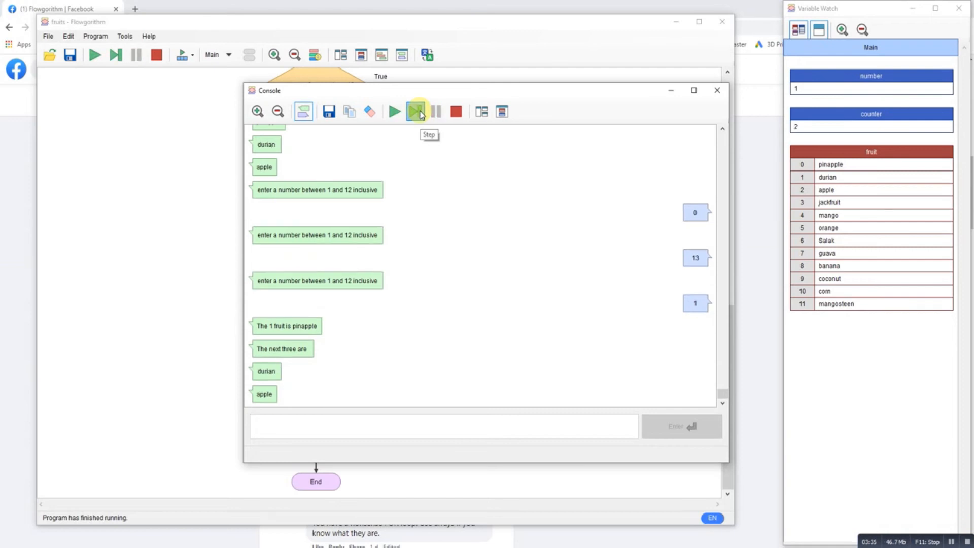
pyautogui.click(414, 112)
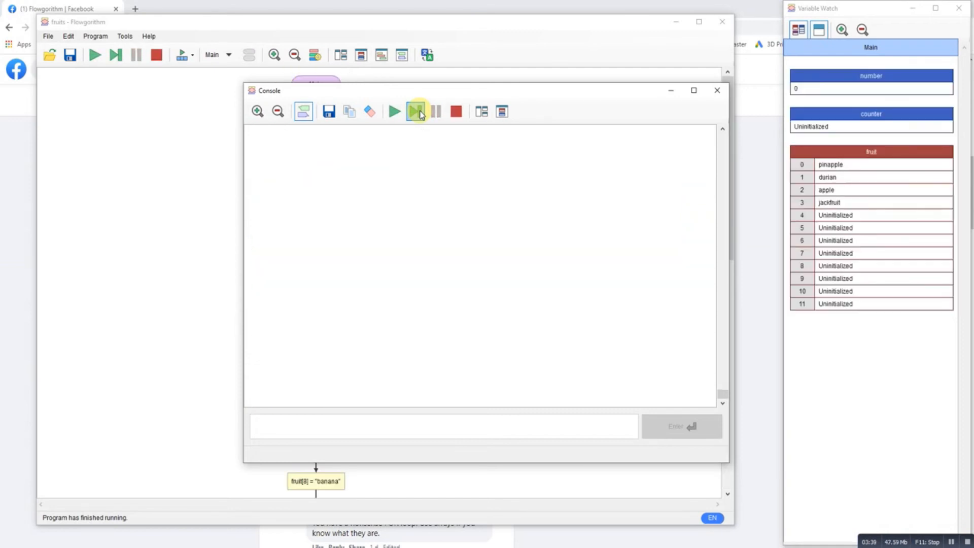
# Step: Restart stepping with input 12, printing mangosteen then wrapping to pinapple, durian and apple
pyautogui.click(394, 111)
pyautogui.write('1')
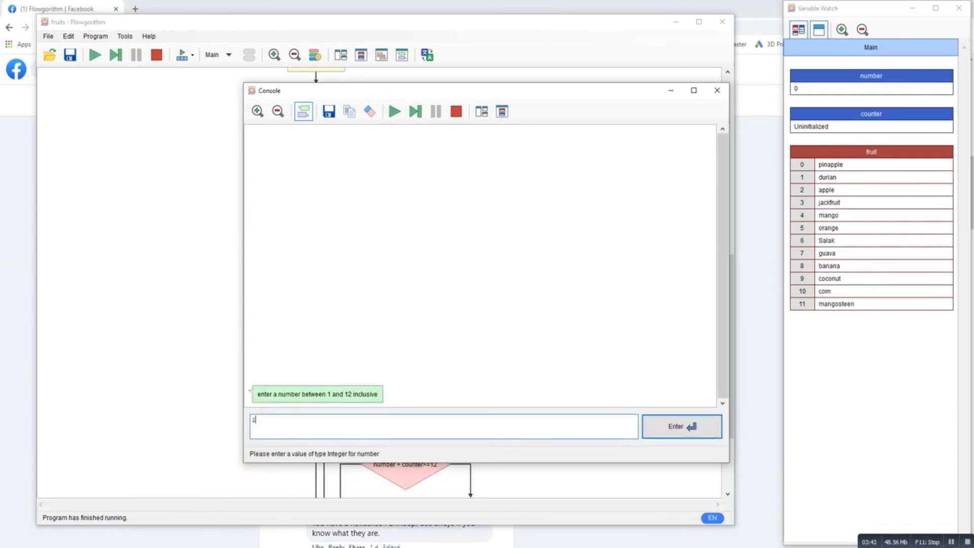
pyautogui.click(680, 426)
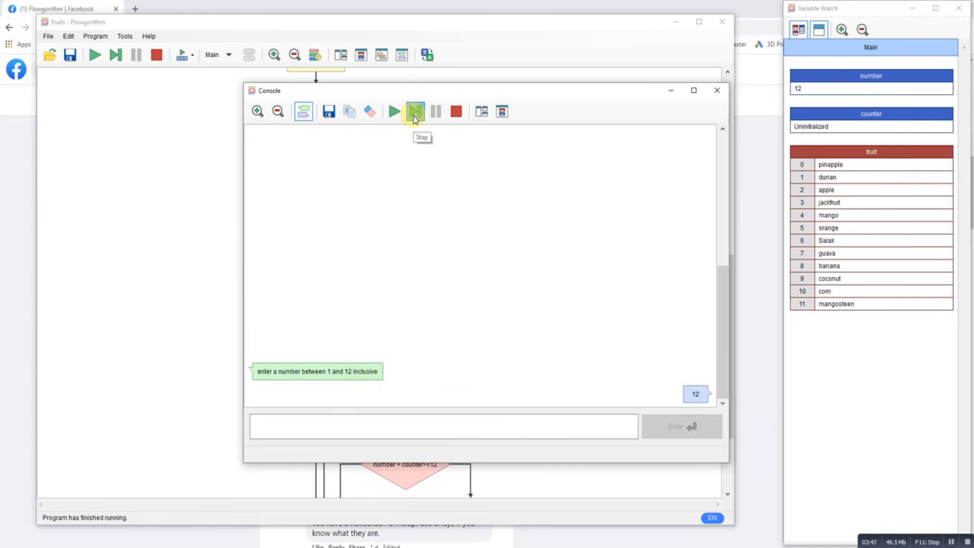
pyautogui.click(414, 111)
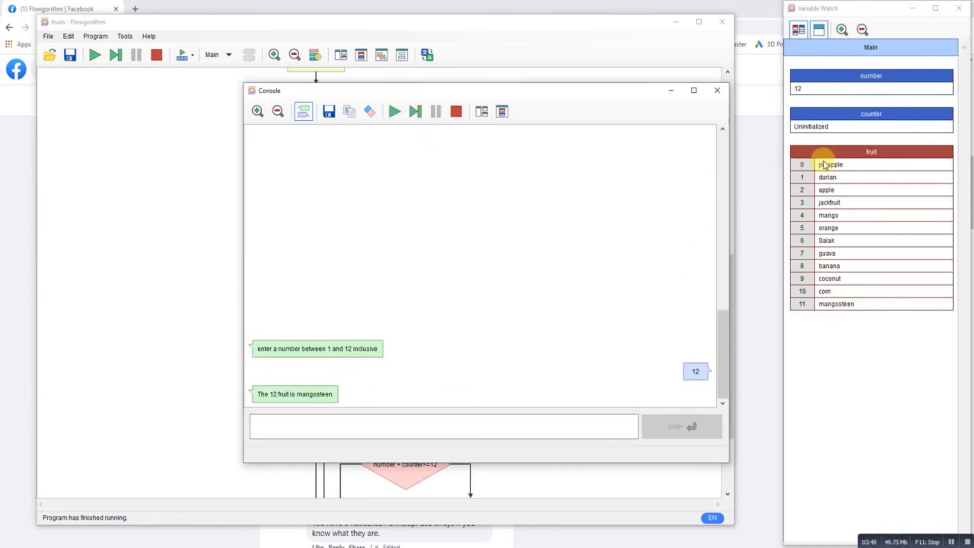
pyautogui.click(414, 112)
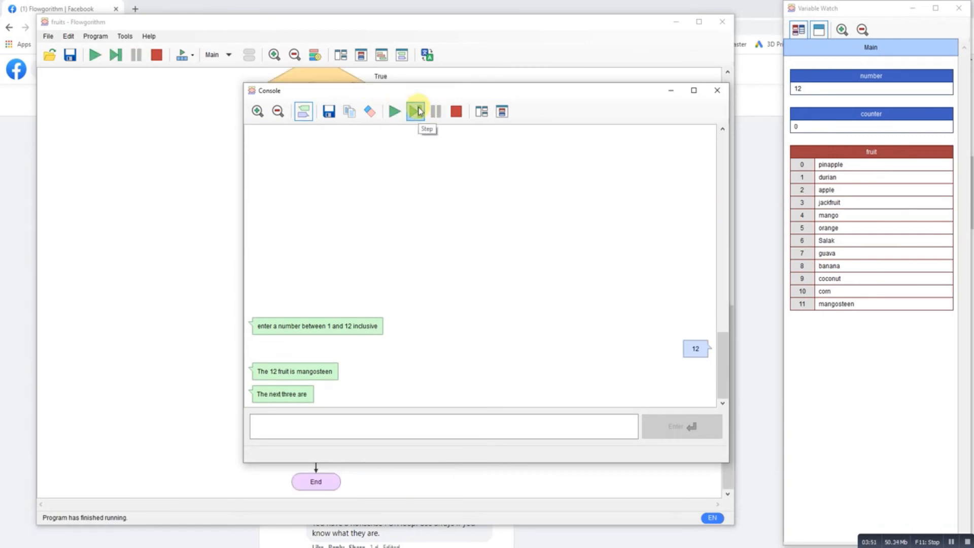
pyautogui.click(416, 112)
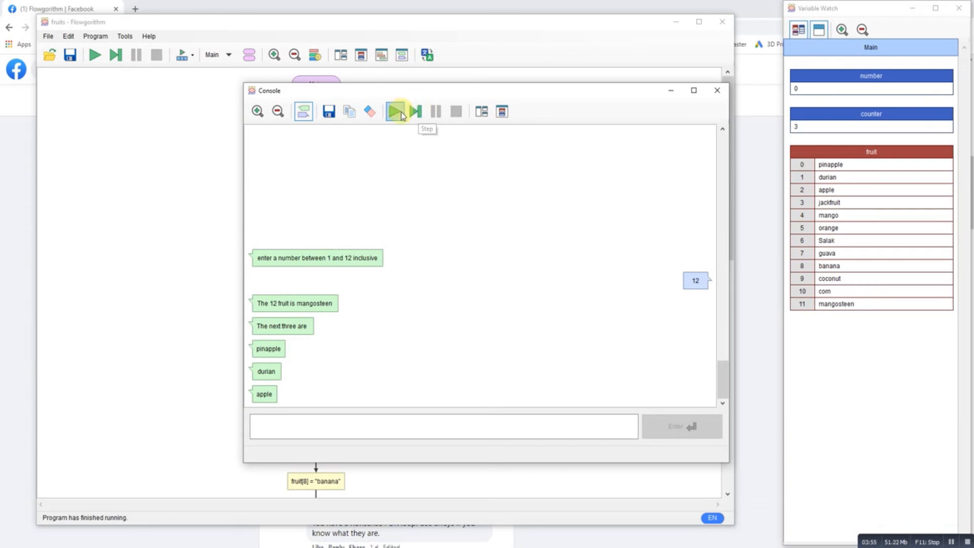
# Step: Start a fresh stepped run through initialisation and submit 9 at the number prompt
pyautogui.click(414, 112)
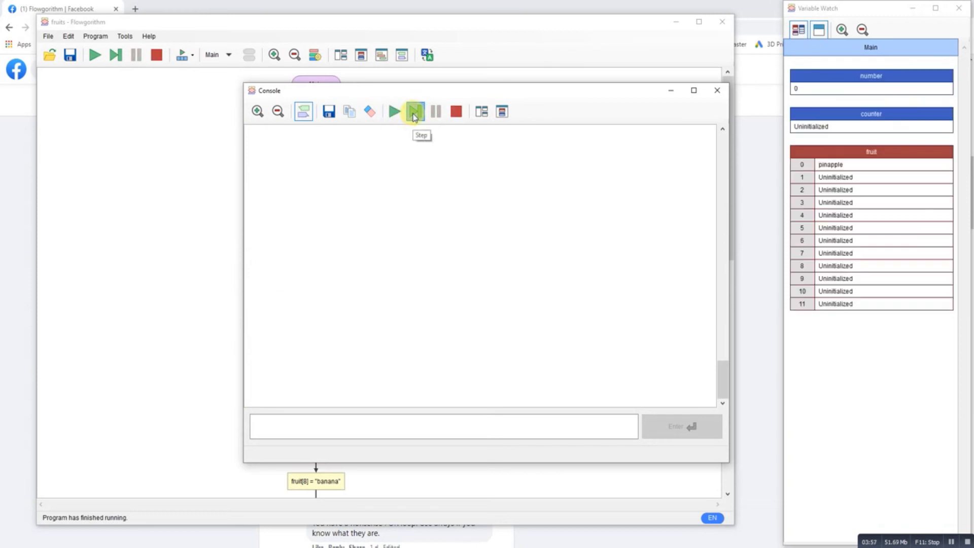
pyautogui.click(414, 111)
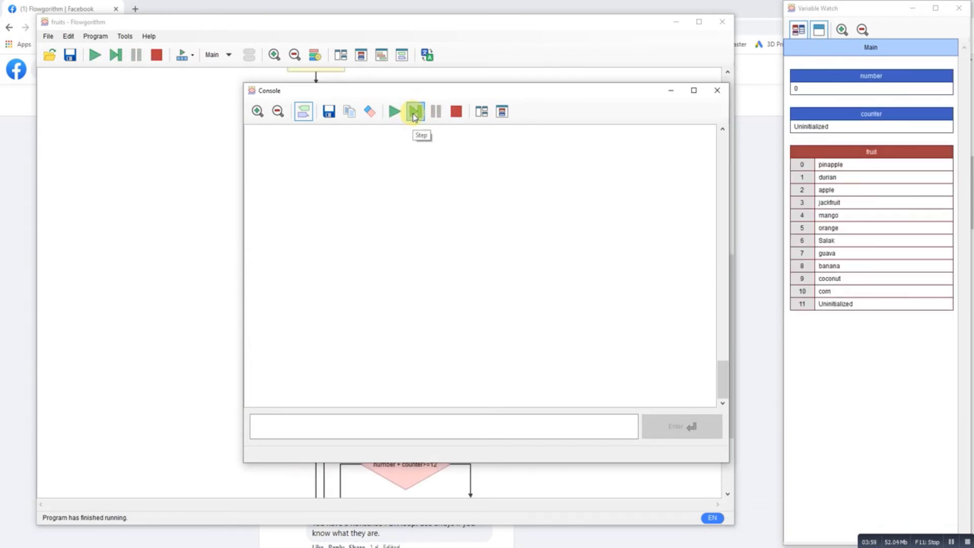
pyautogui.click(414, 112)
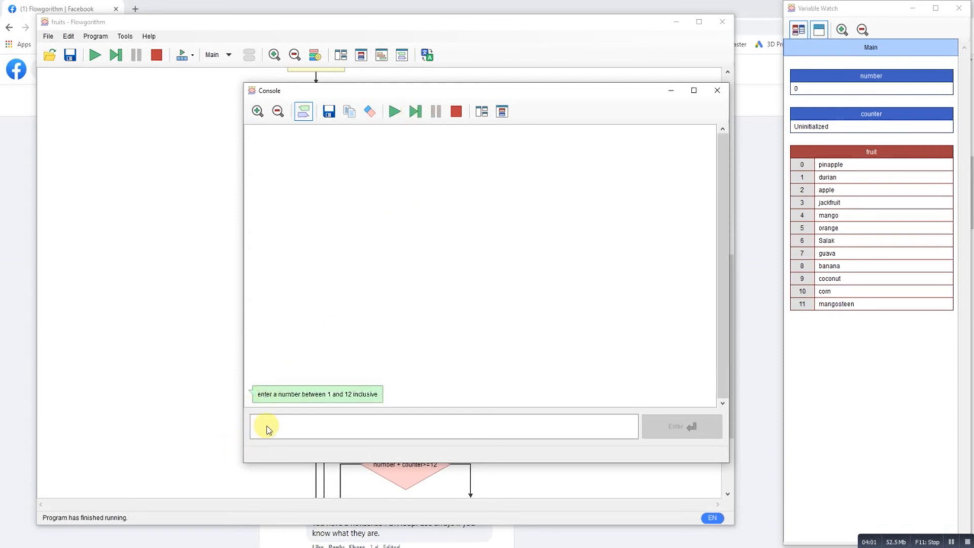
pyautogui.click(442, 426)
pyautogui.write('9')
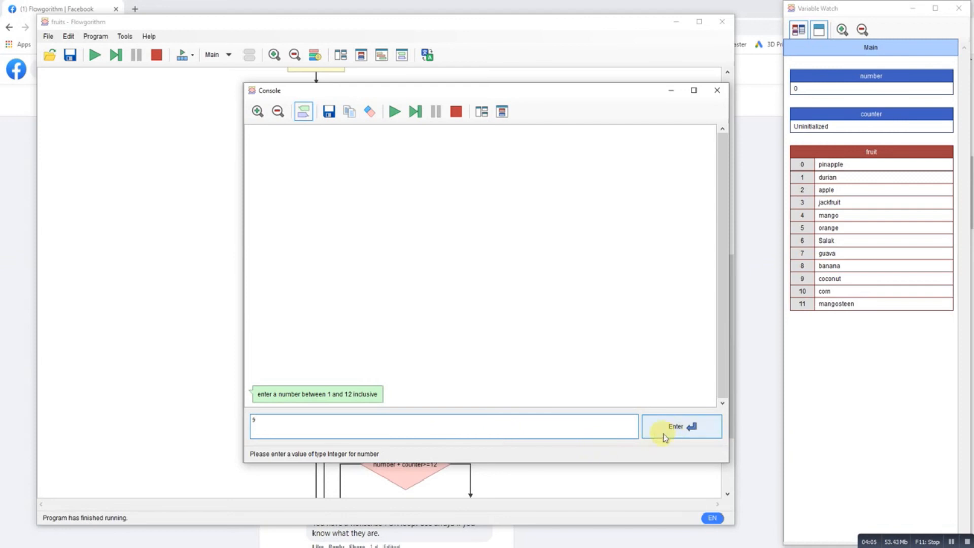
pyautogui.click(681, 426)
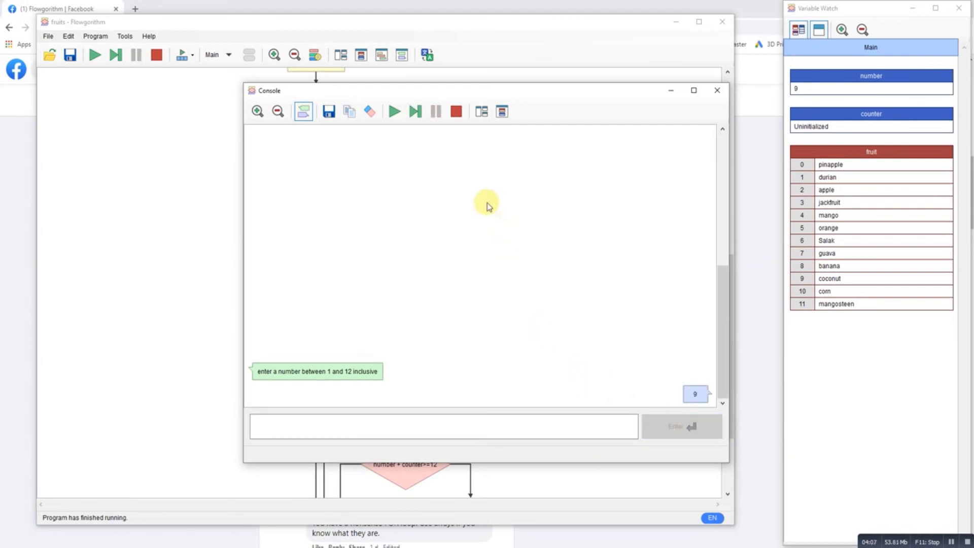
pyautogui.moveTo(416, 111)
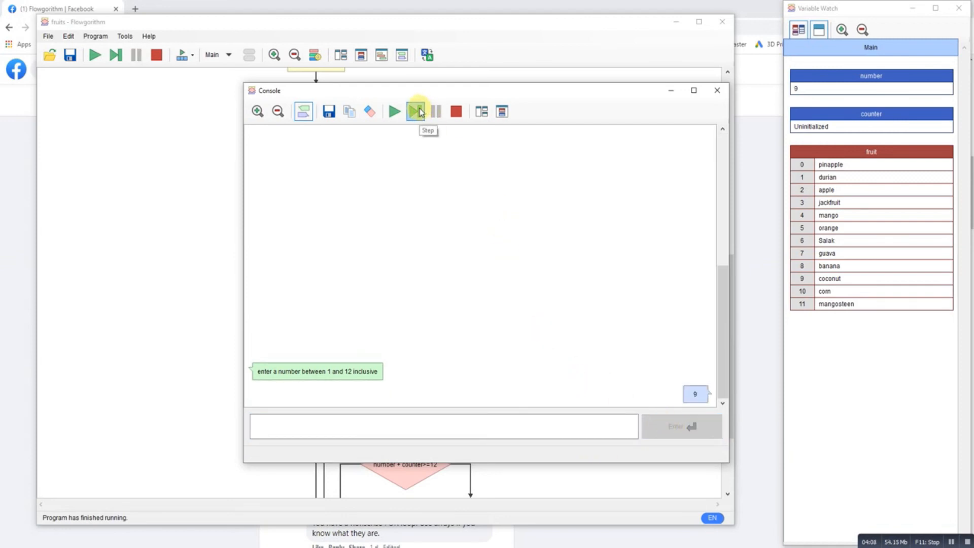
# Step: Step on to print 'The 9 fruit is banana', then coconut and corn
pyautogui.click(414, 111)
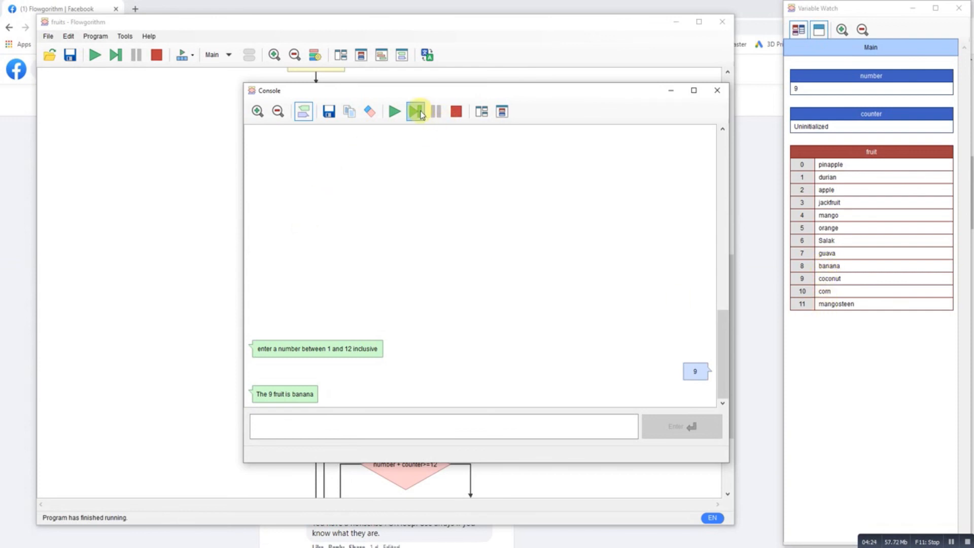
pyautogui.click(416, 111)
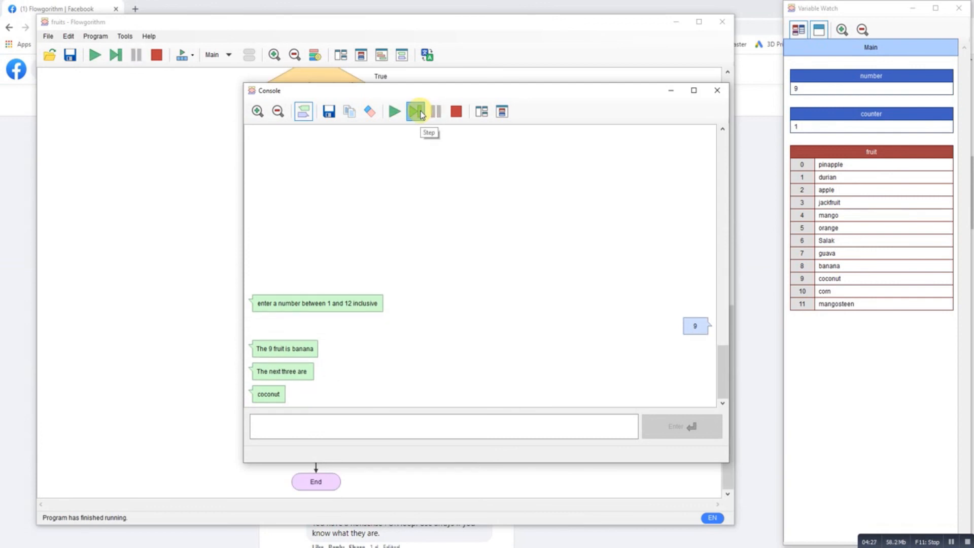
pyautogui.click(415, 111)
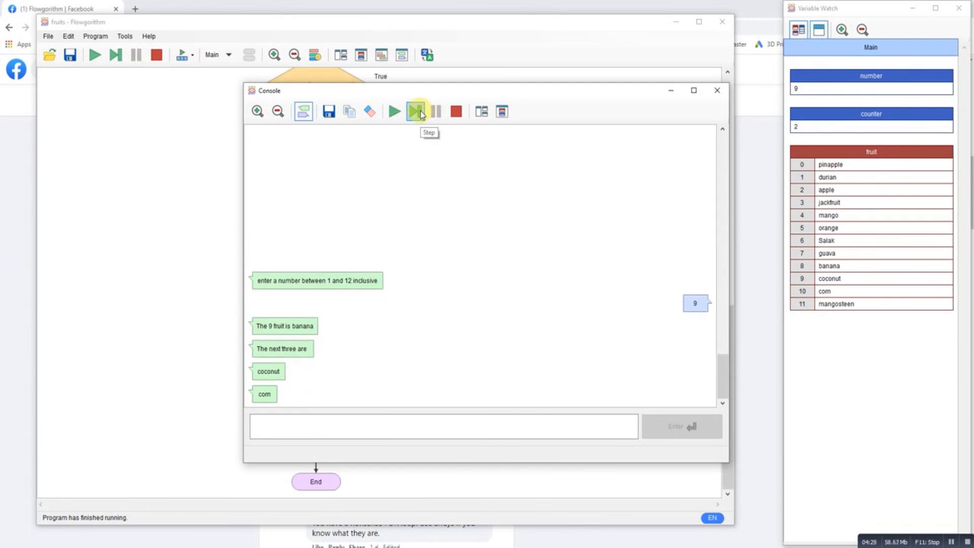
pyautogui.click(415, 112)
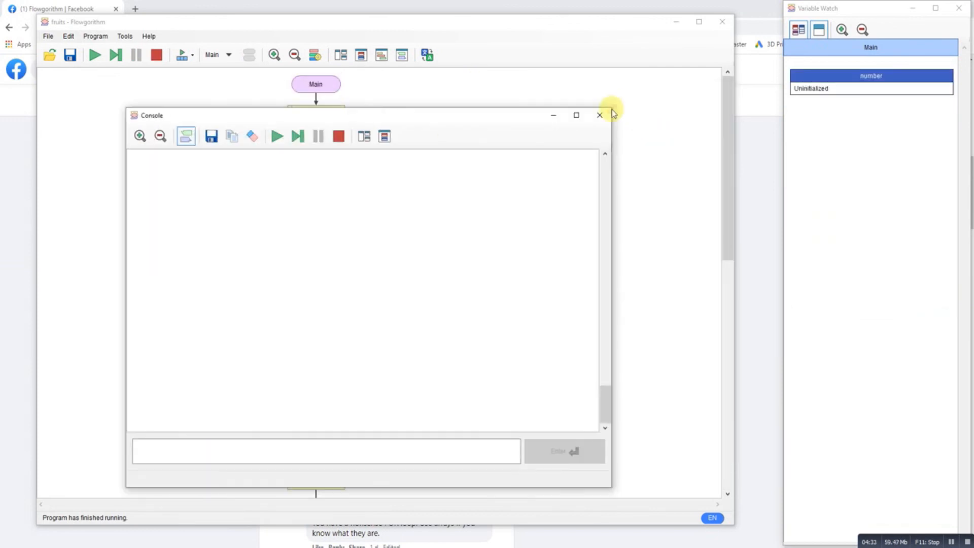
# Step: Close the console and review the While input-validation condition without changing it
pyautogui.click(599, 114)
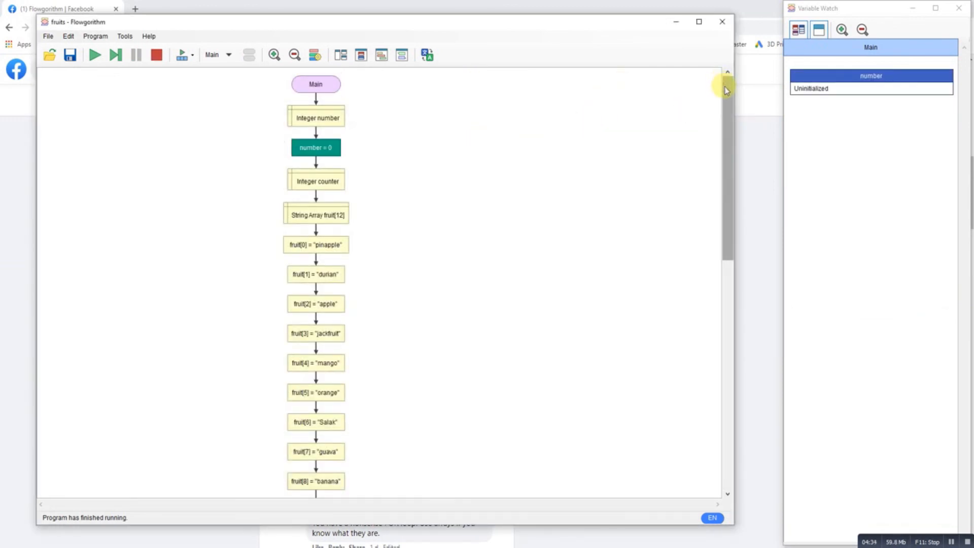
pyautogui.scroll(-3)
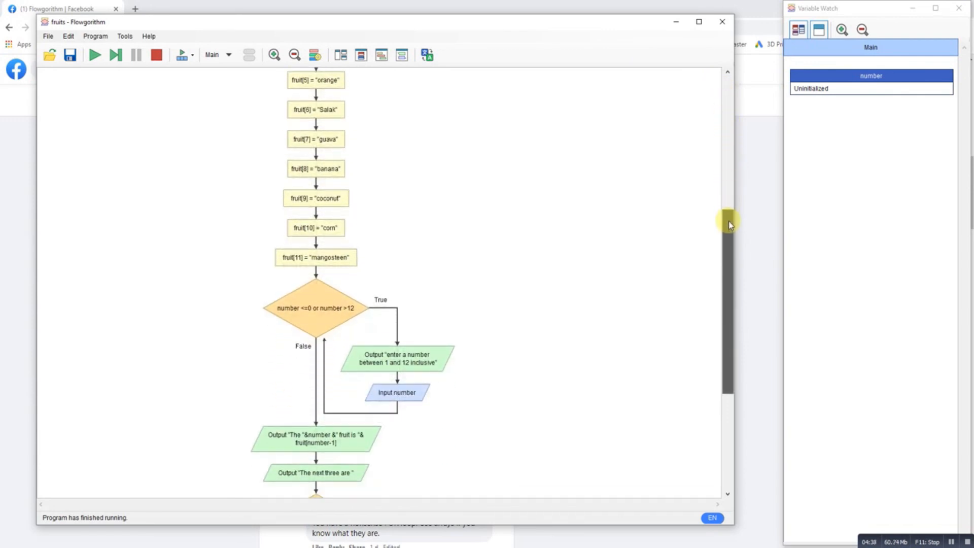
pyautogui.doubleClick(315, 307)
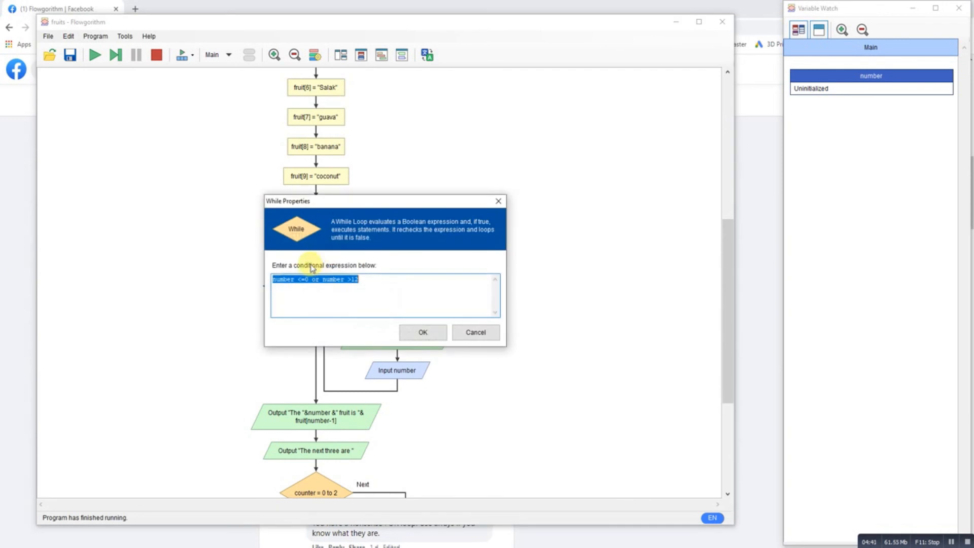
pyautogui.click(422, 332)
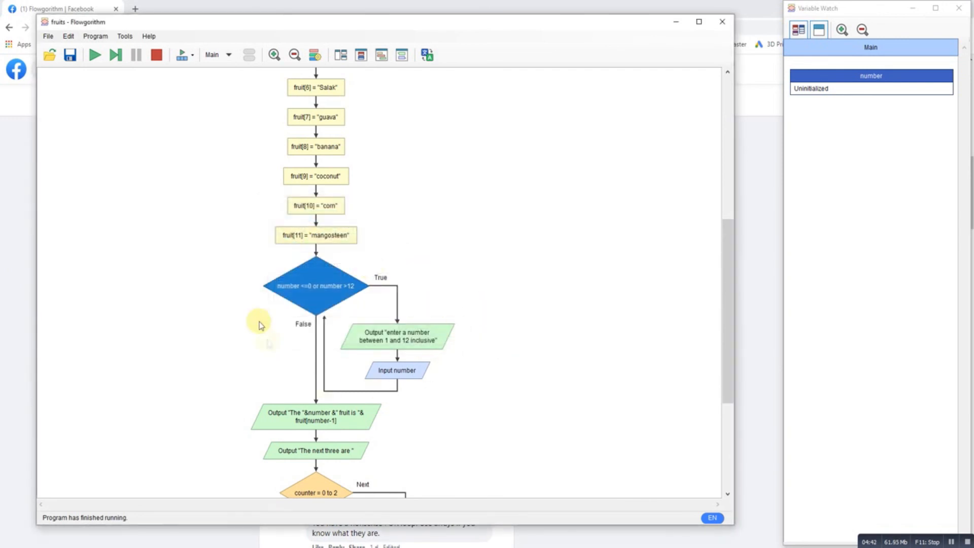
# Step: Review the For counter loop range and the wrap-around If condition, leaving both unchanged
pyautogui.scroll(-3)
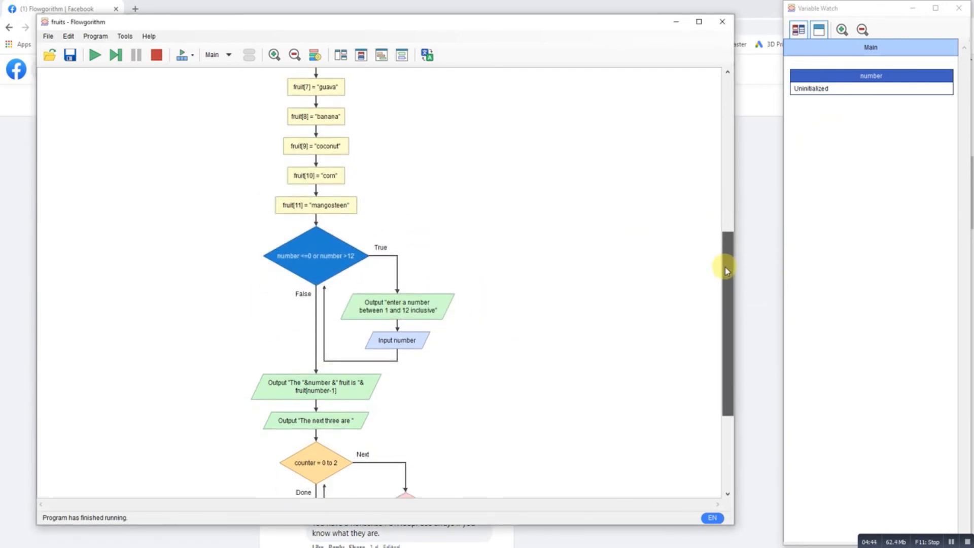
pyautogui.scroll(-3)
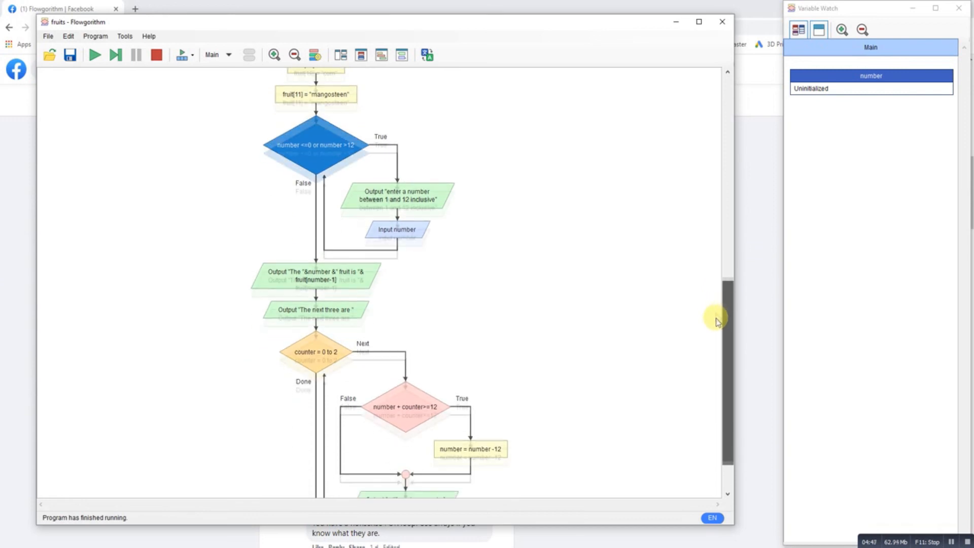
pyautogui.doubleClick(314, 352)
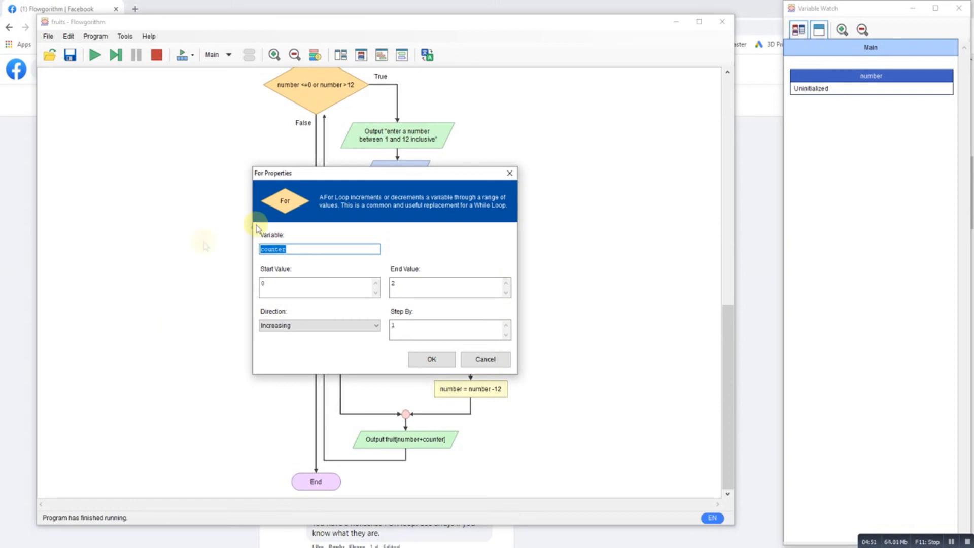
pyautogui.click(430, 359)
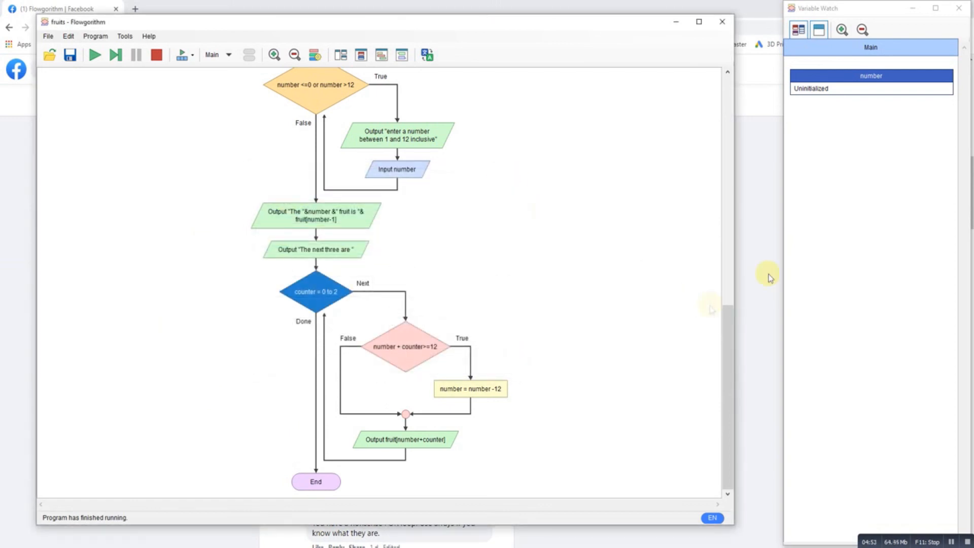
pyautogui.doubleClick(405, 346)
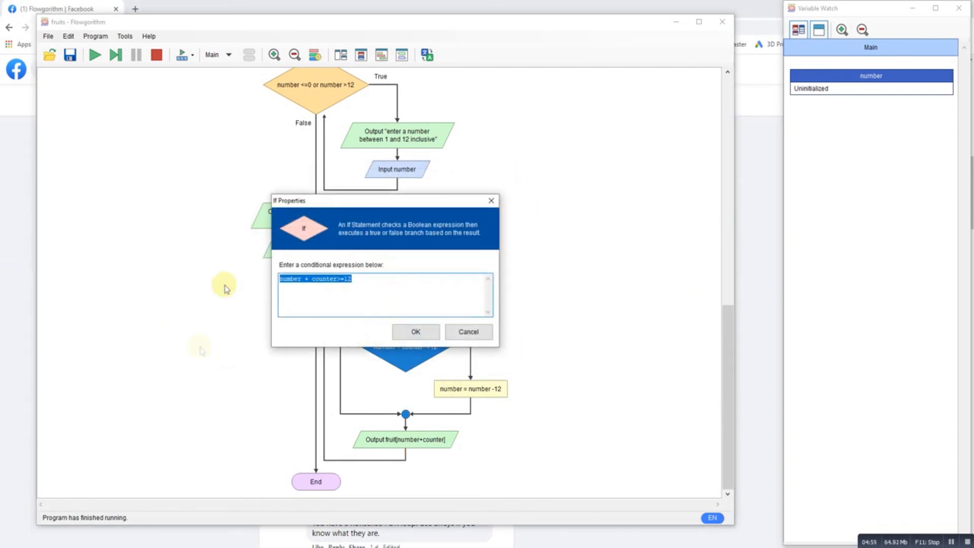
pyautogui.click(415, 331)
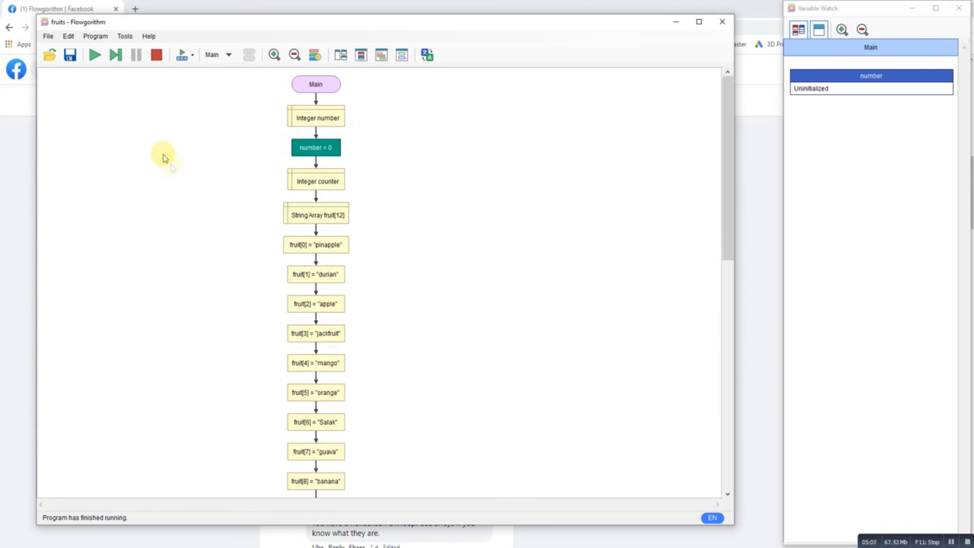
pyautogui.moveTo(115, 116)
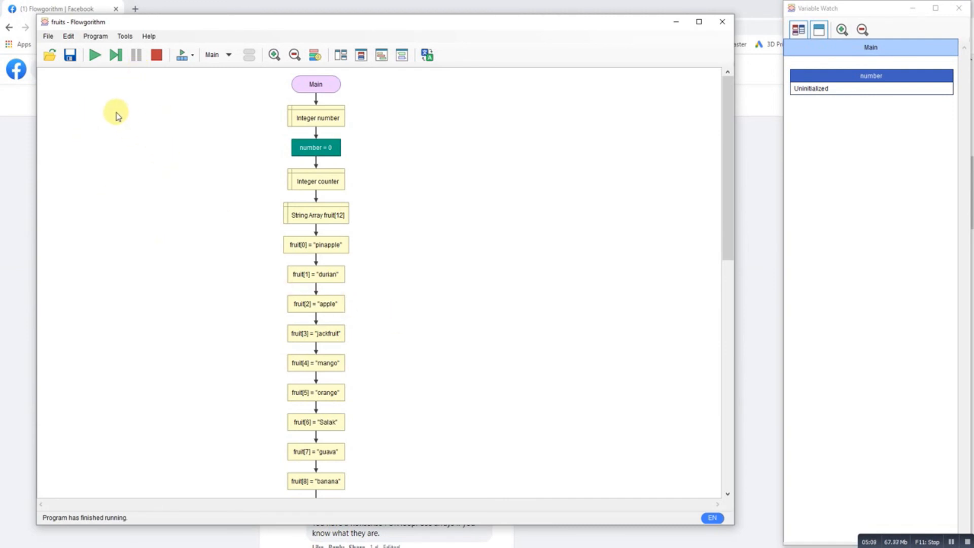